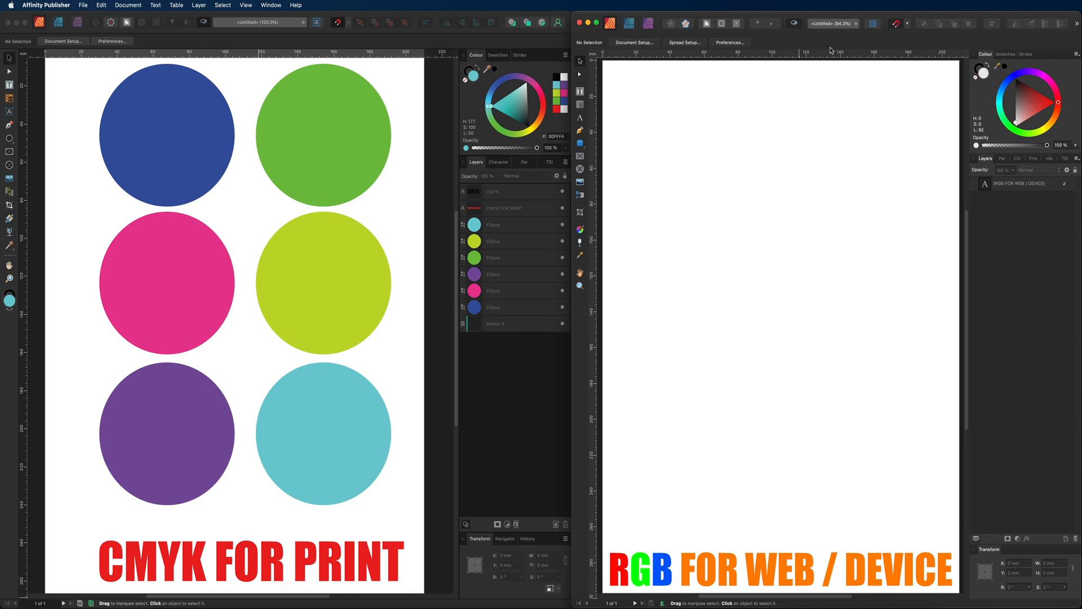
pyautogui.moveTo(748, 53)
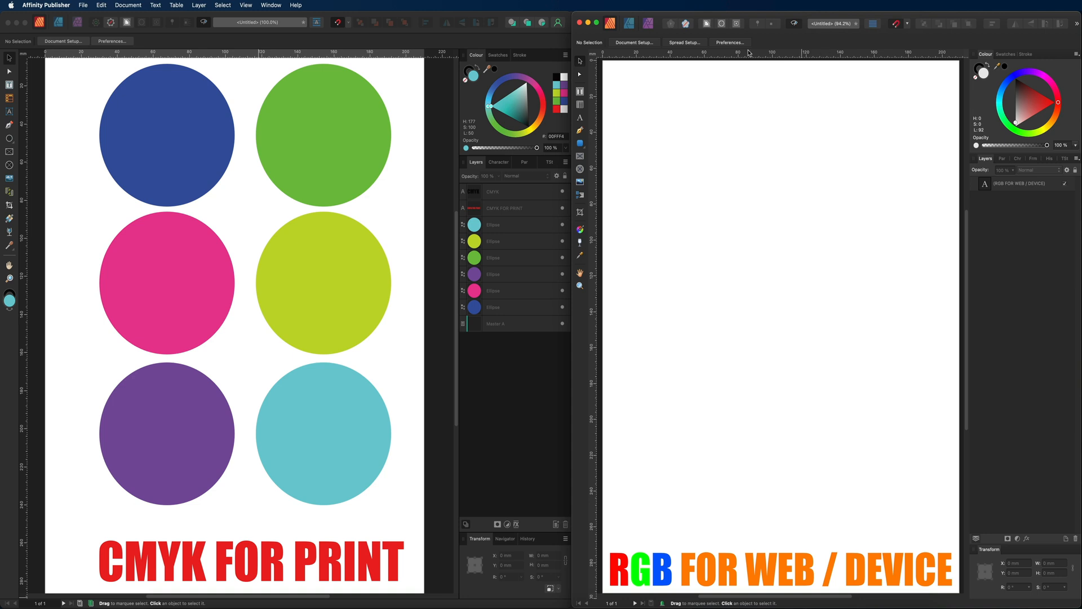
pyautogui.moveTo(167, 90)
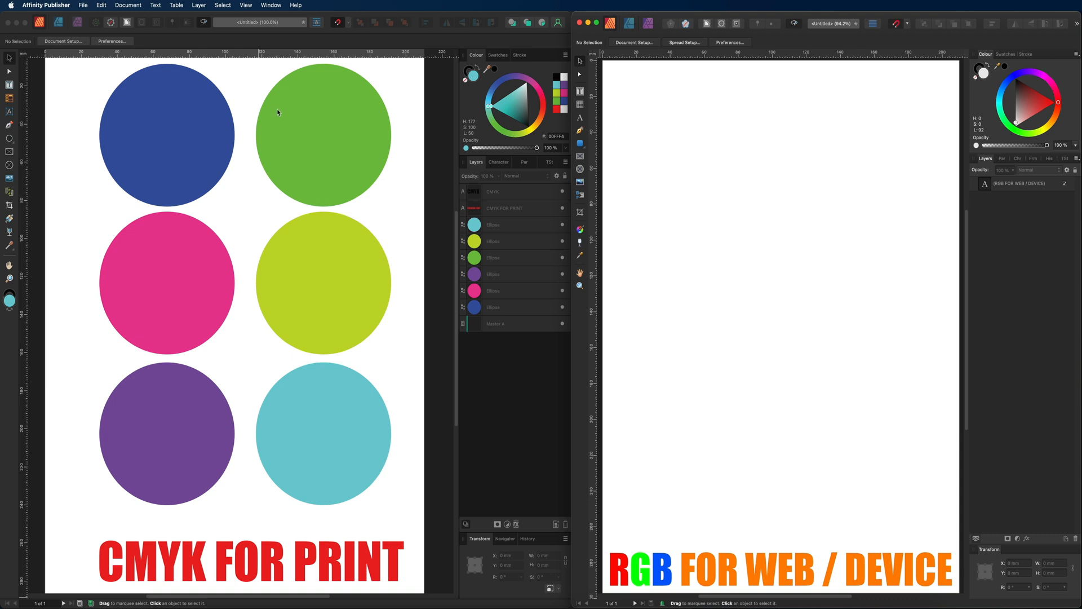
pyautogui.moveTo(628, 104)
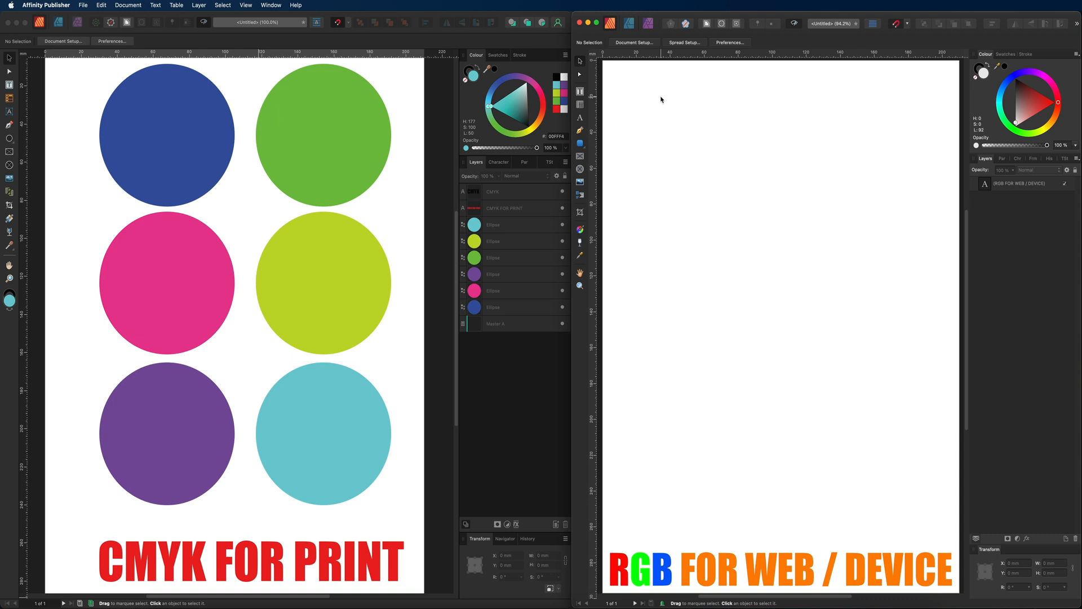
pyautogui.moveTo(994, 95)
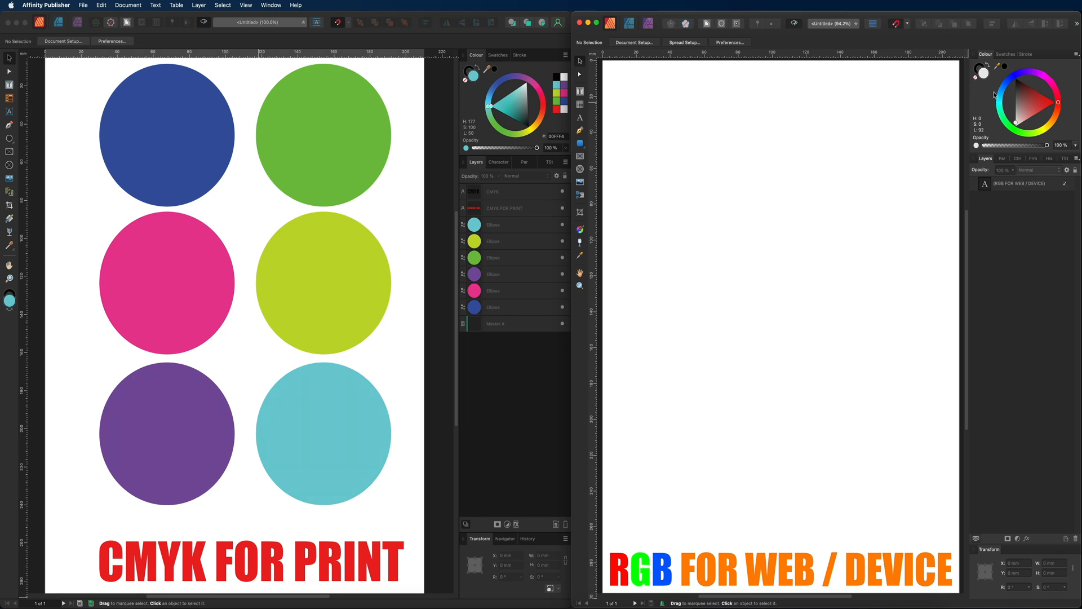
pyautogui.moveTo(1014, 73)
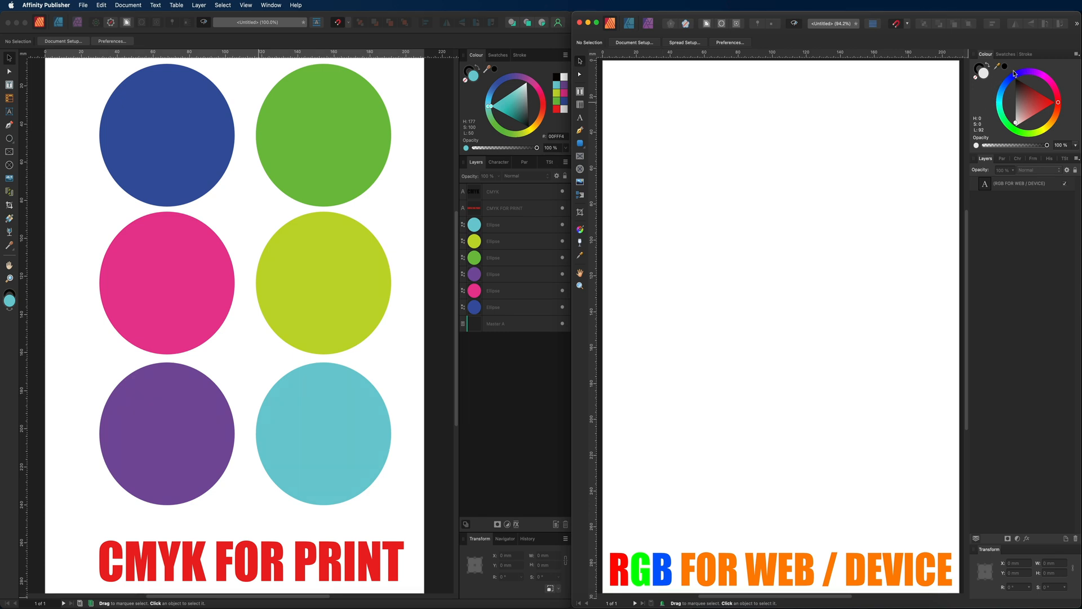
pyautogui.moveTo(1029, 122)
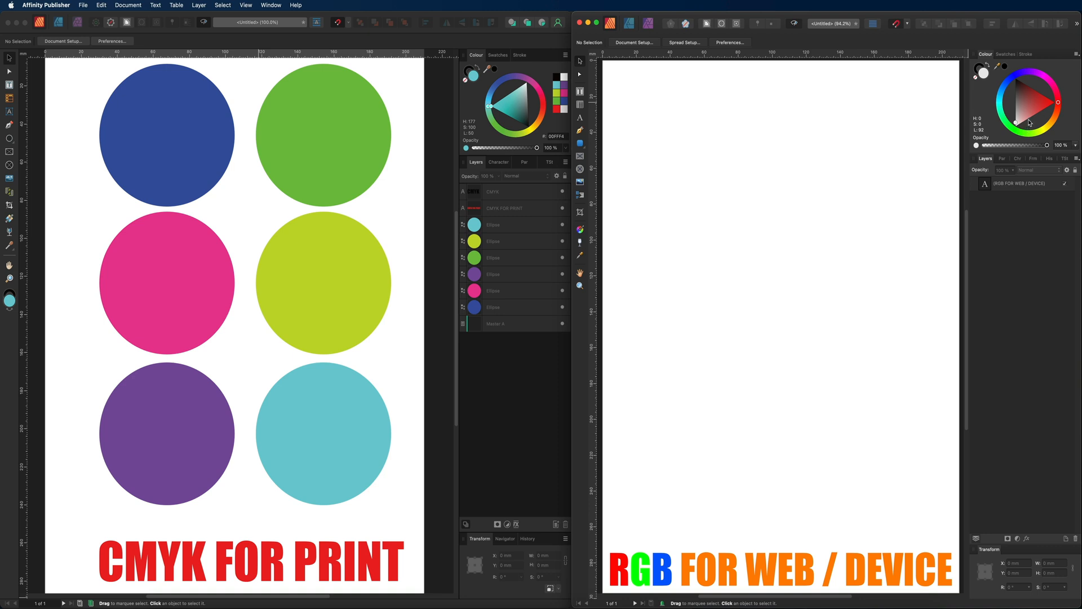
pyautogui.moveTo(888, 118)
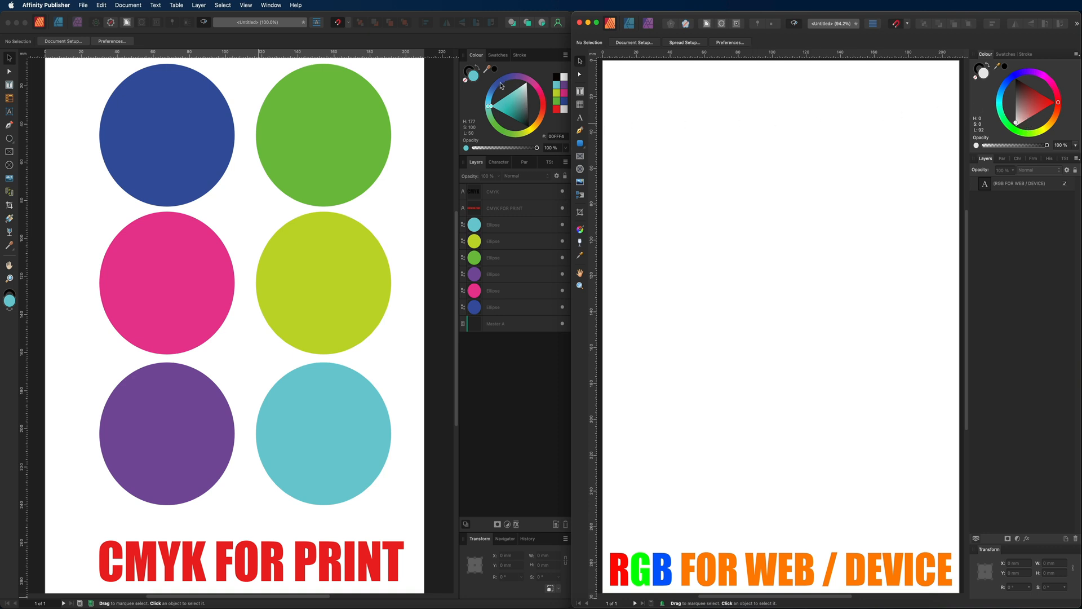
pyautogui.moveTo(516, 84)
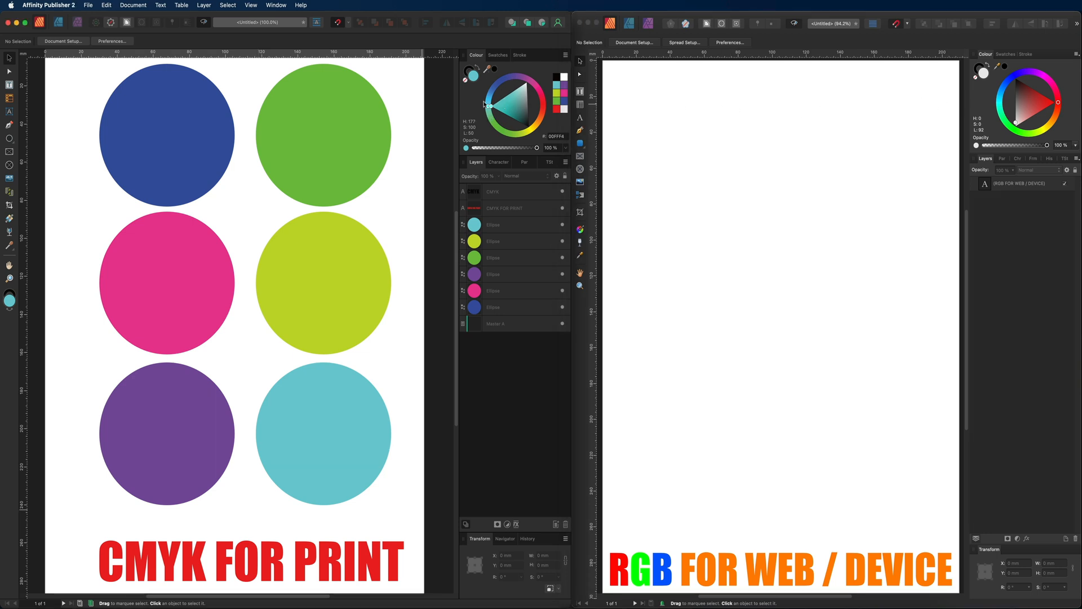
pyautogui.moveTo(442, 98)
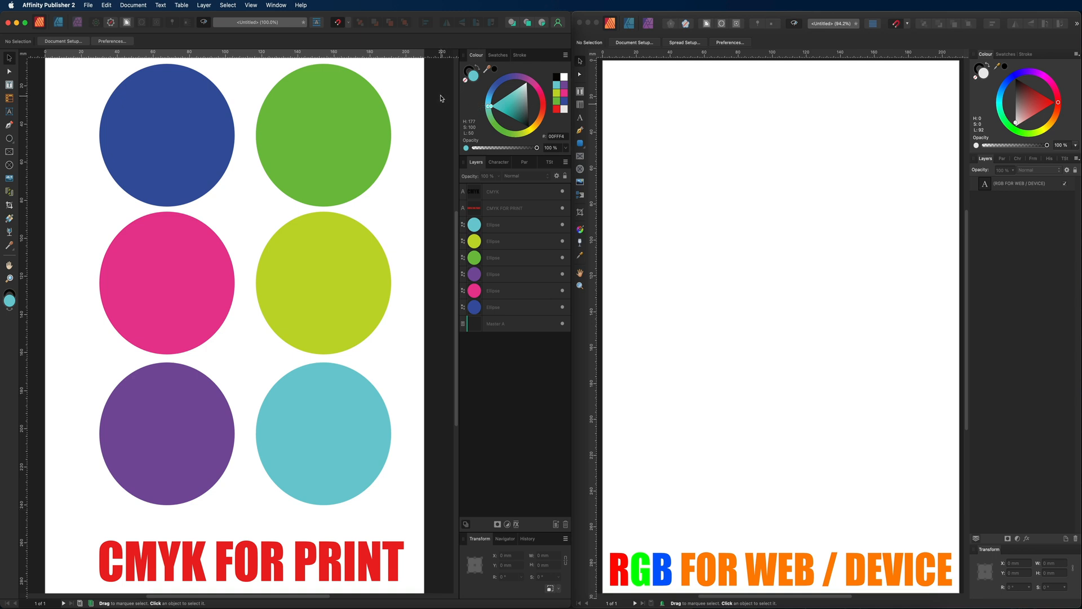
pyautogui.moveTo(100, 473)
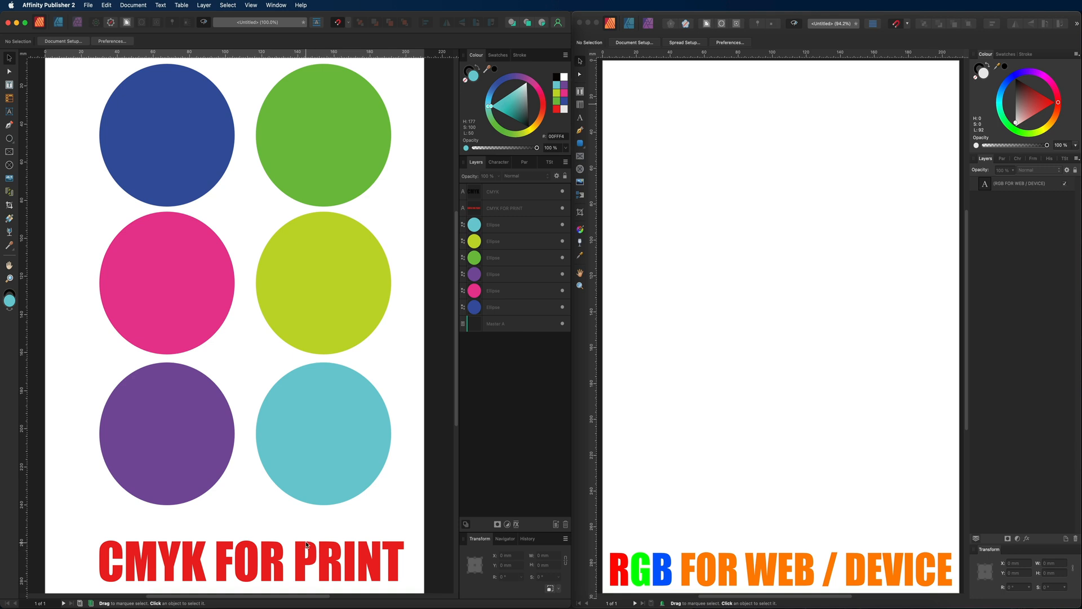
pyautogui.moveTo(162, 252)
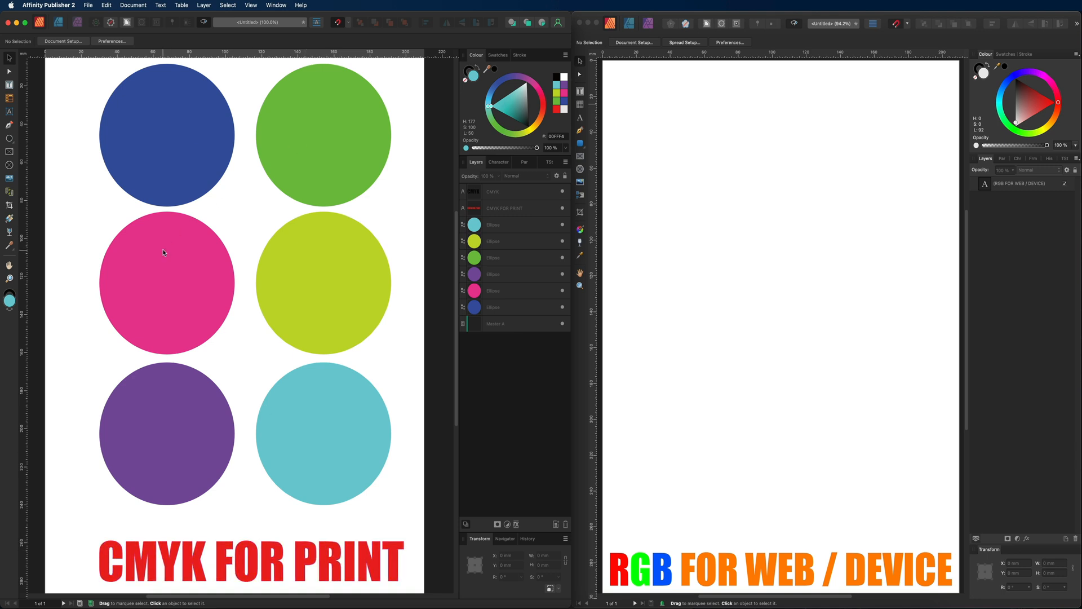
pyautogui.moveTo(329, 387)
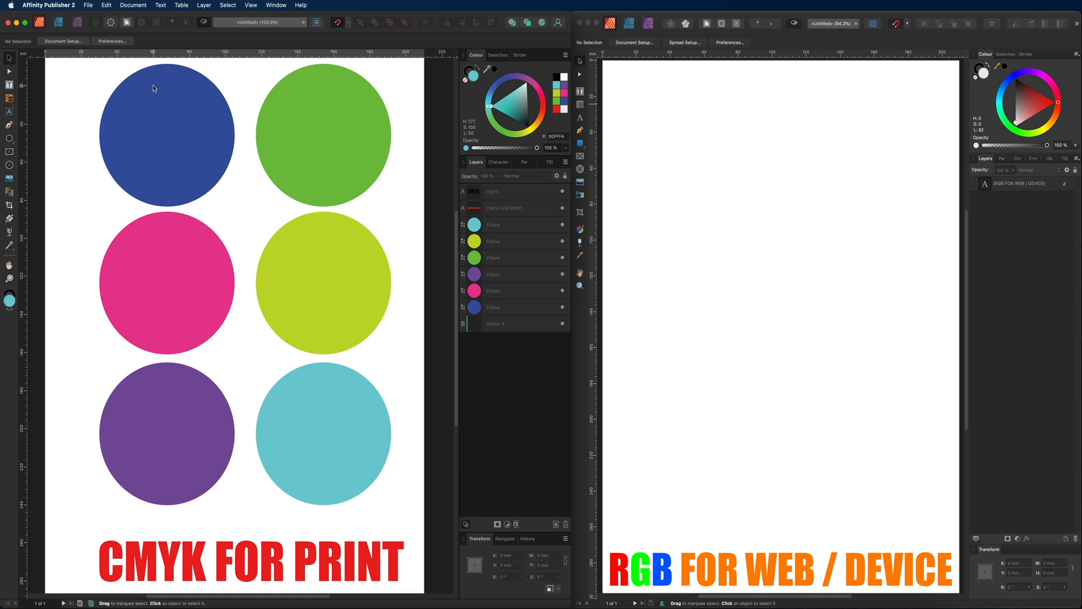
pyautogui.moveTo(196, 177)
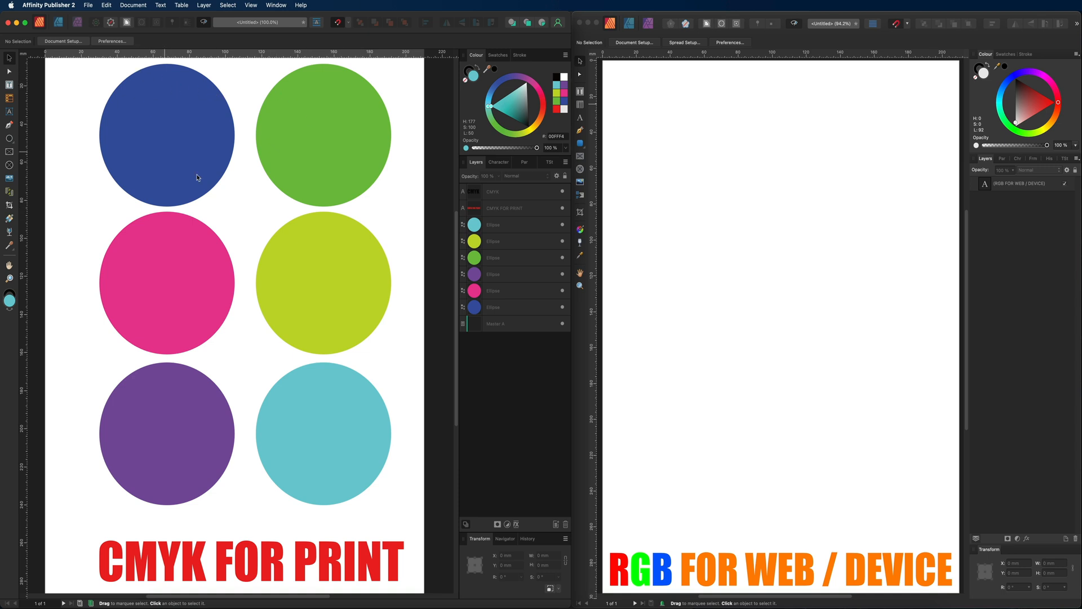
pyautogui.moveTo(418, 88)
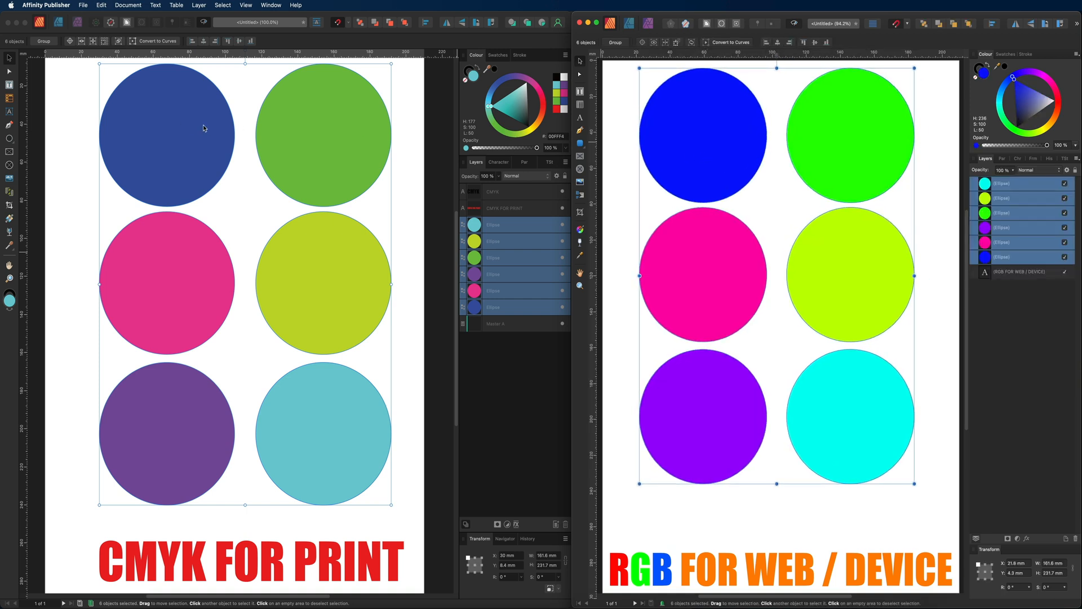
pyautogui.click(865, 150)
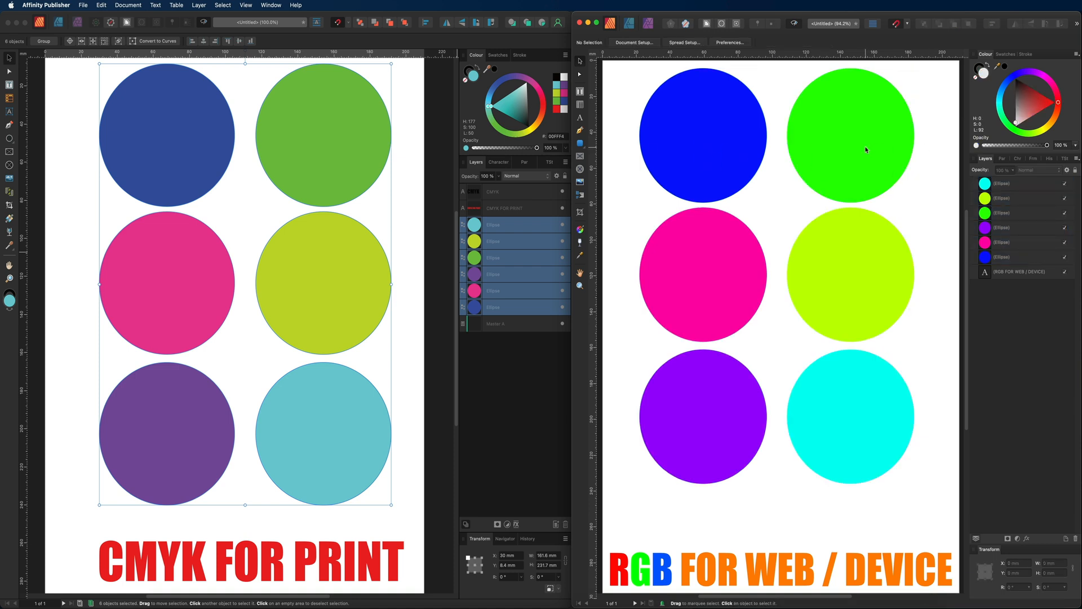
pyautogui.moveTo(637, 151)
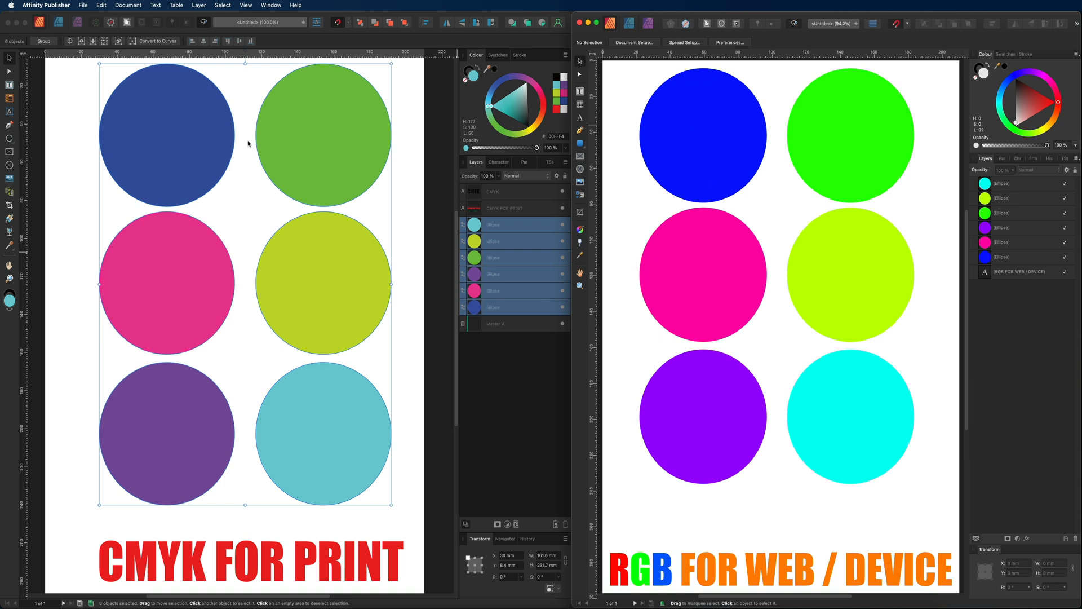
pyautogui.moveTo(184, 108)
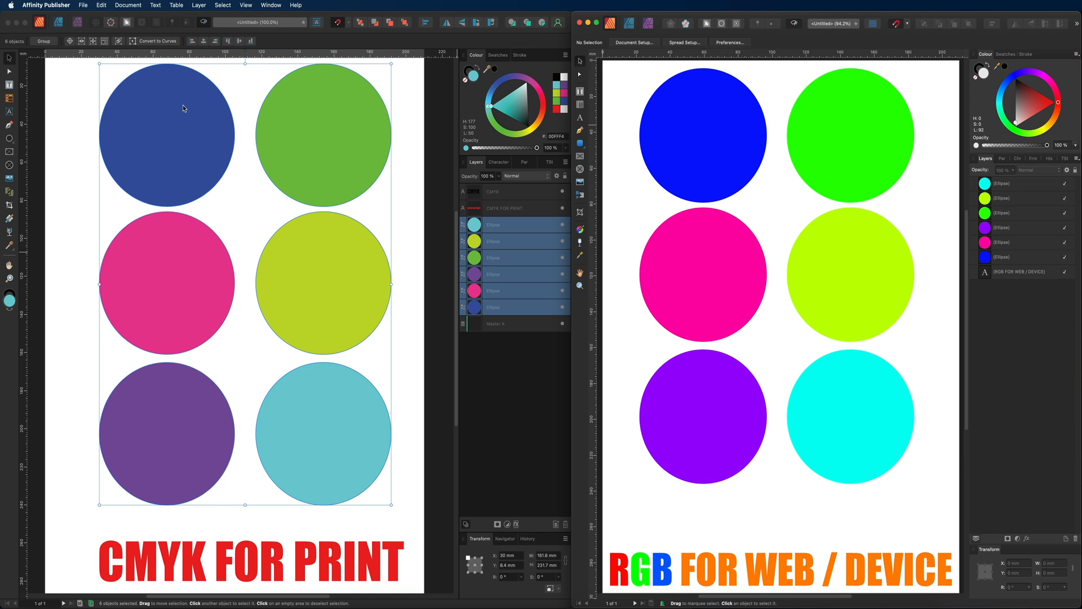
pyautogui.moveTo(894, 118)
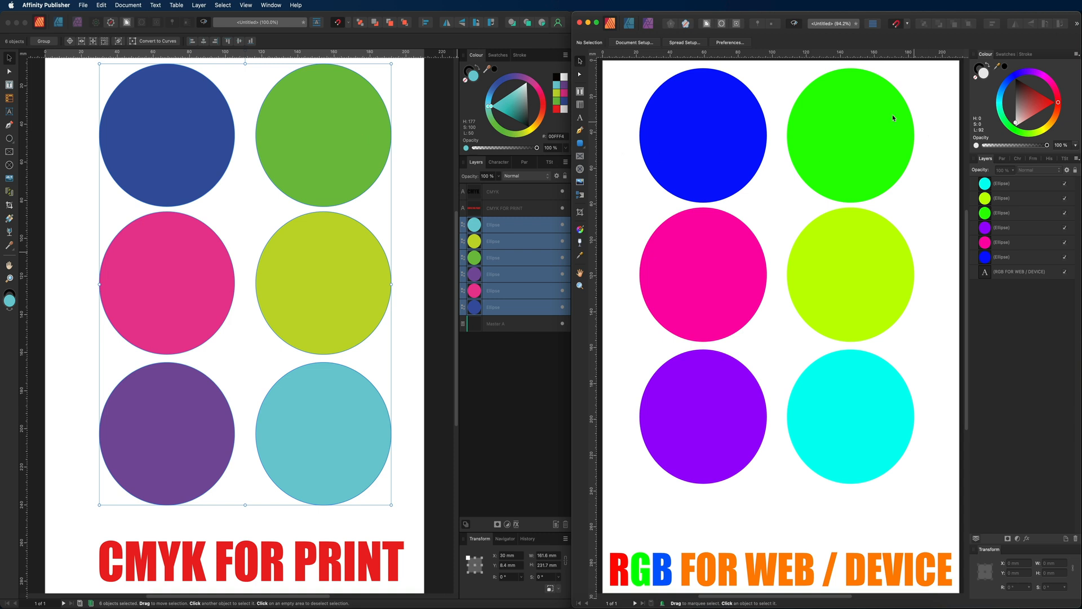
pyautogui.moveTo(859, 123)
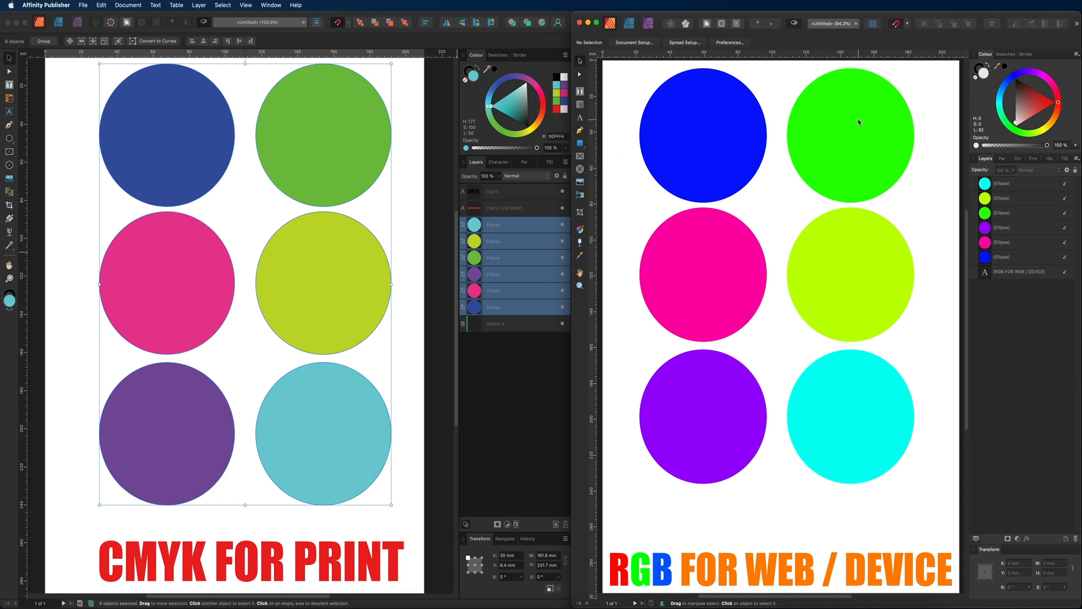
pyautogui.moveTo(352, 125)
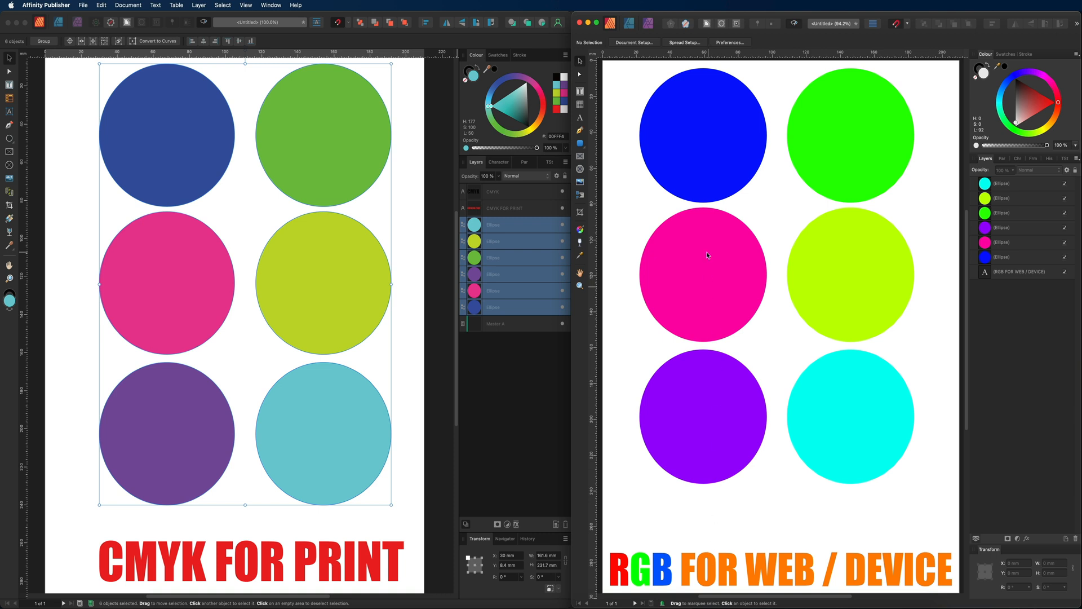
pyautogui.moveTo(297, 162)
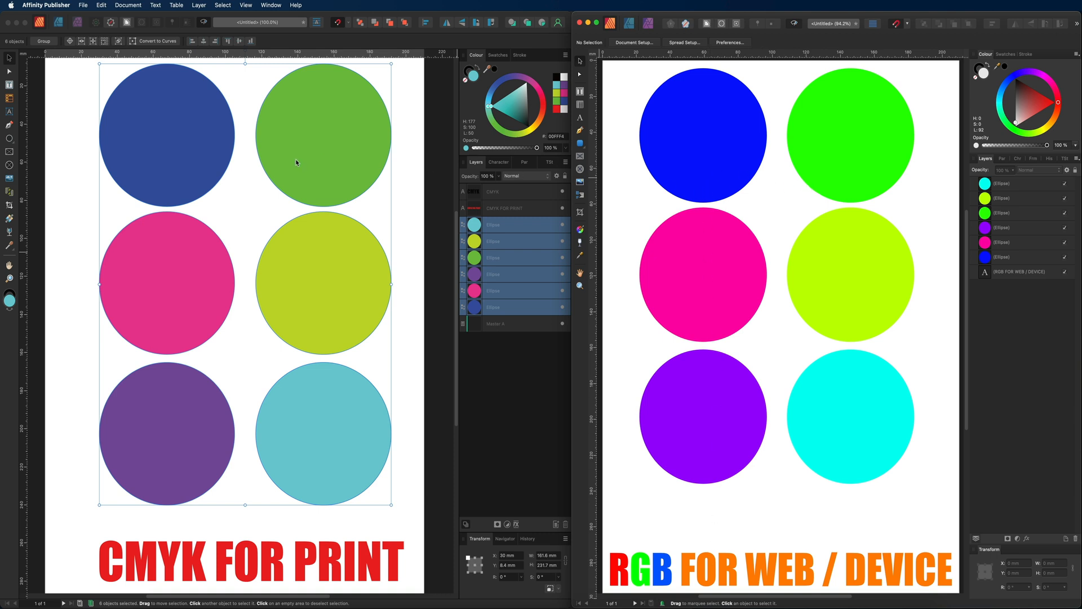
pyautogui.moveTo(188, 99)
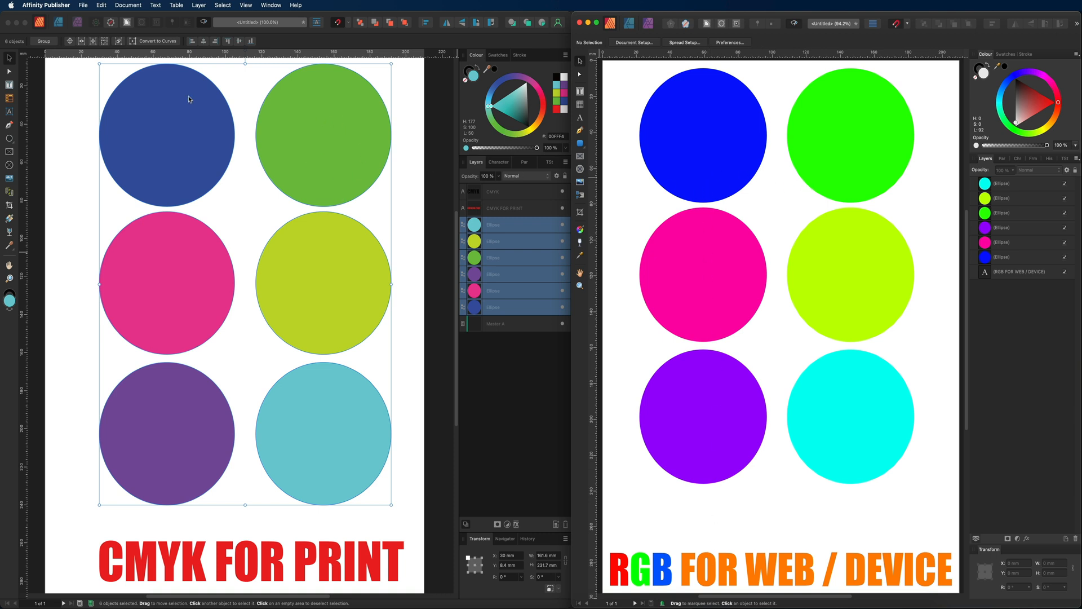
pyautogui.moveTo(296, 308)
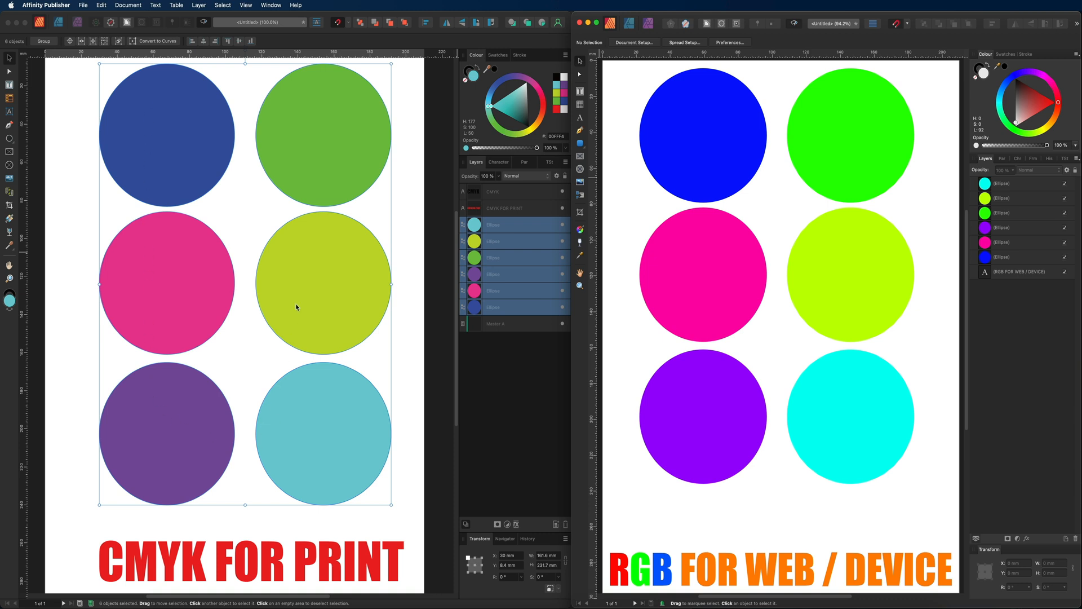
pyautogui.moveTo(493, 176)
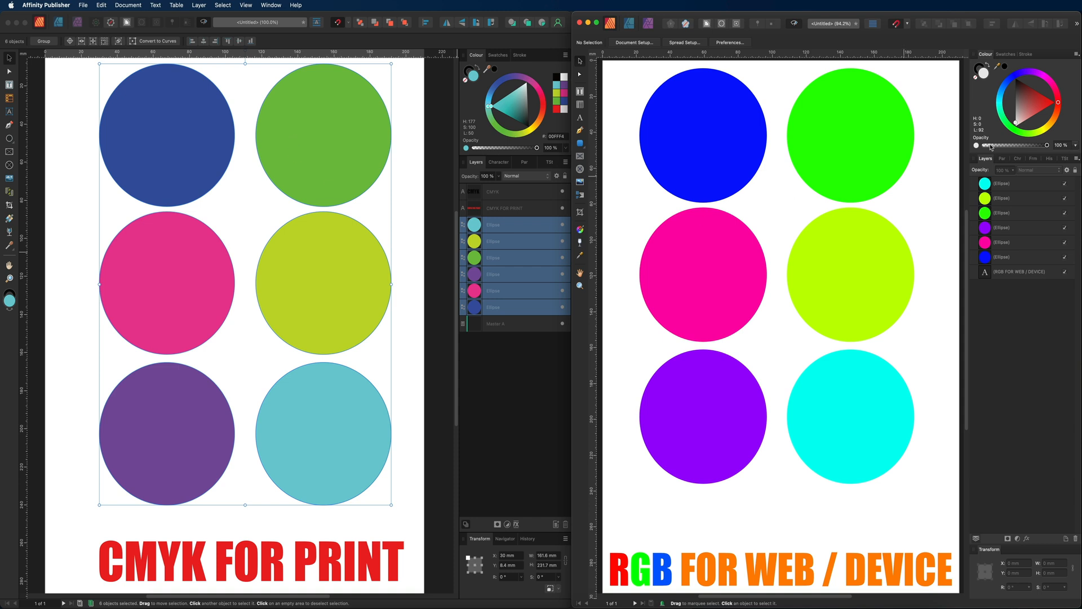
pyautogui.moveTo(864, 394)
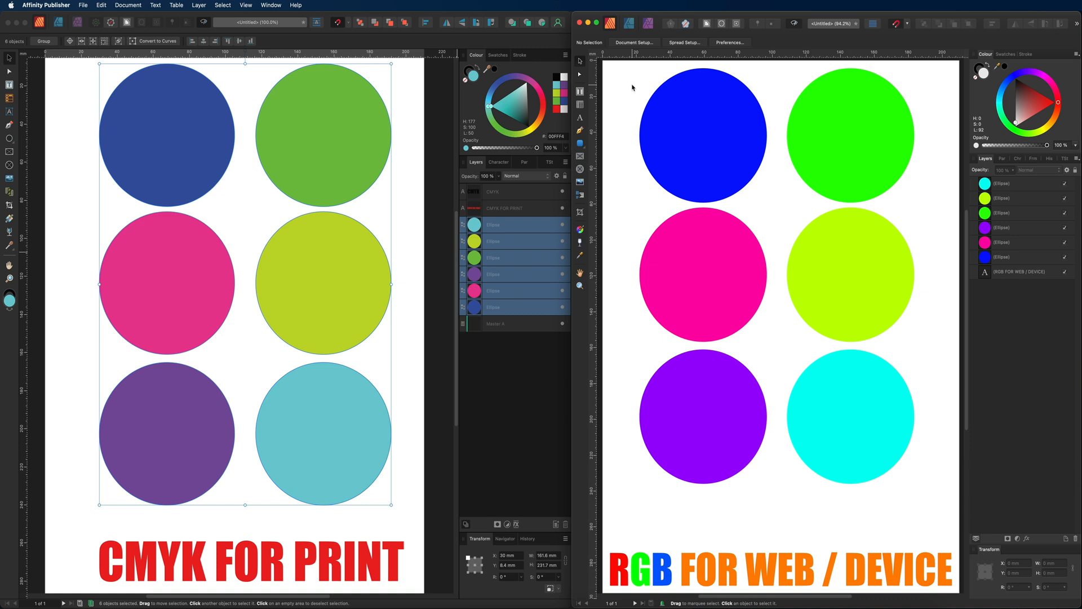
pyautogui.moveTo(458, 181)
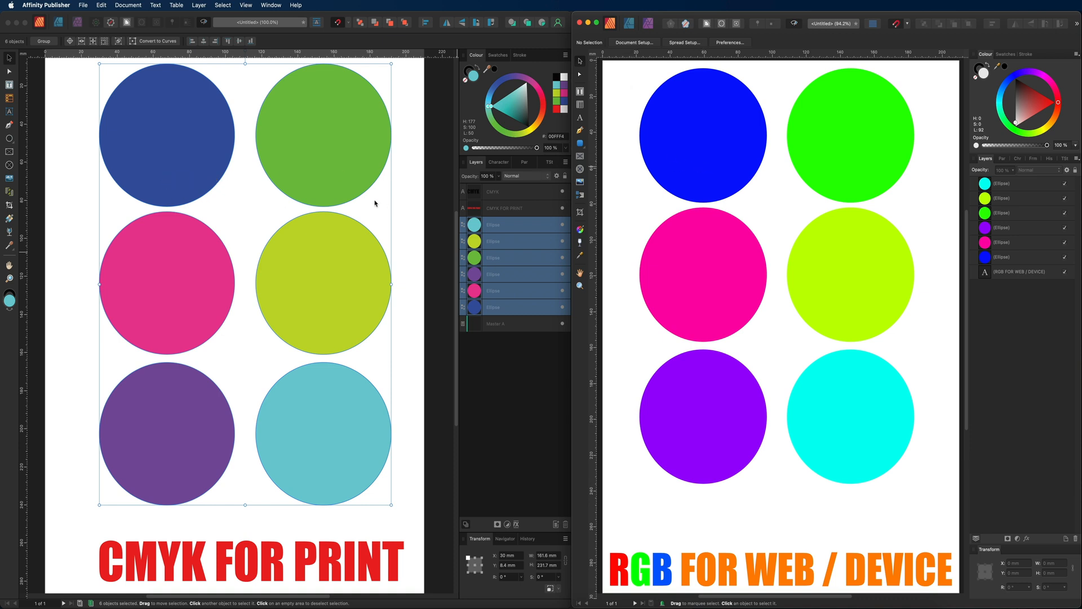
pyautogui.moveTo(623, 77)
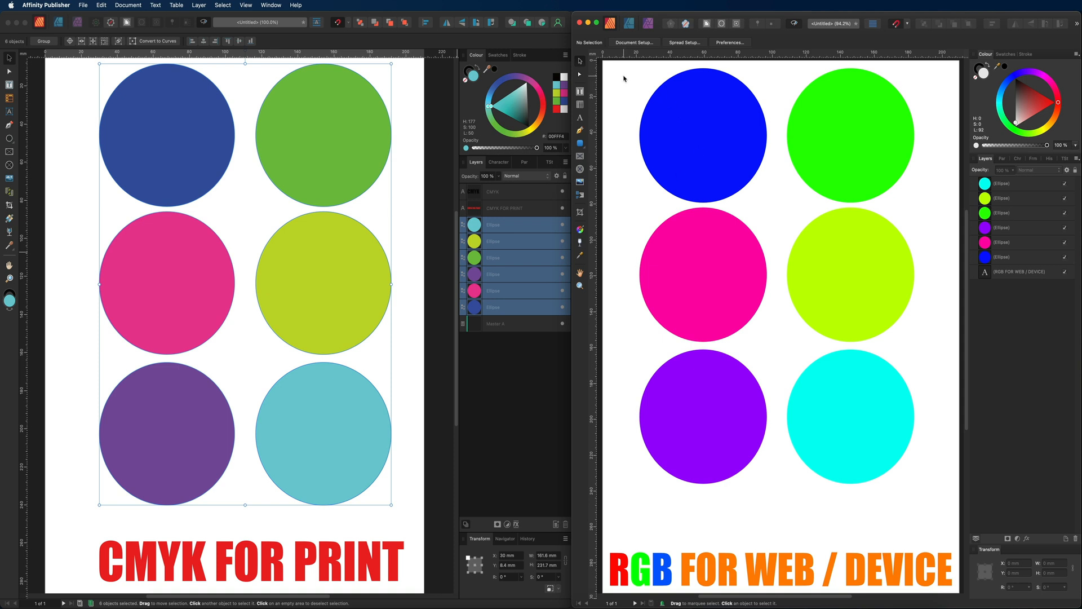
pyautogui.moveTo(224, 471)
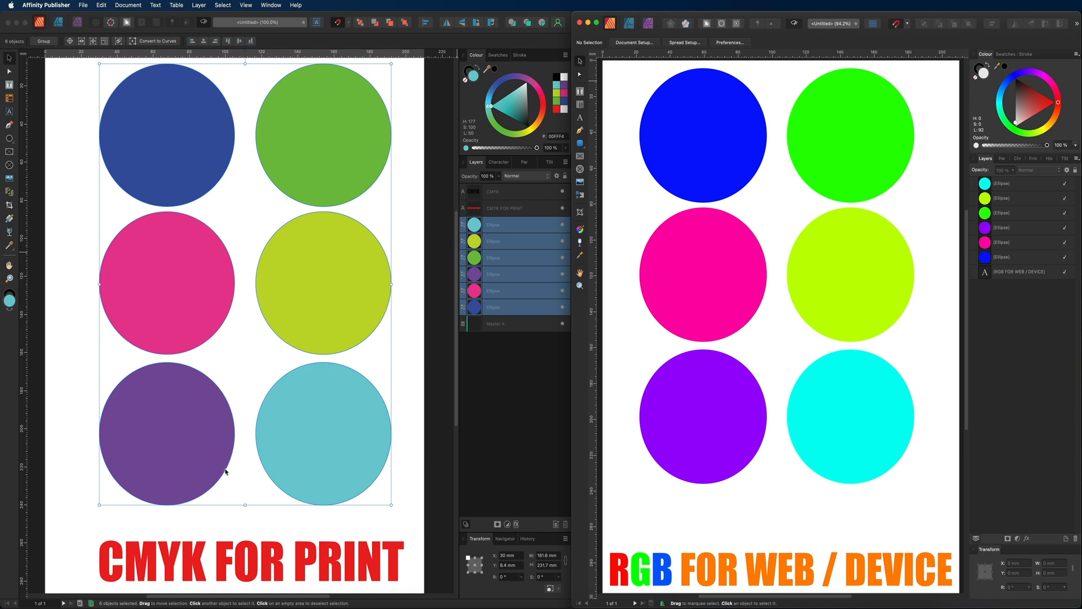
pyautogui.moveTo(644, 380)
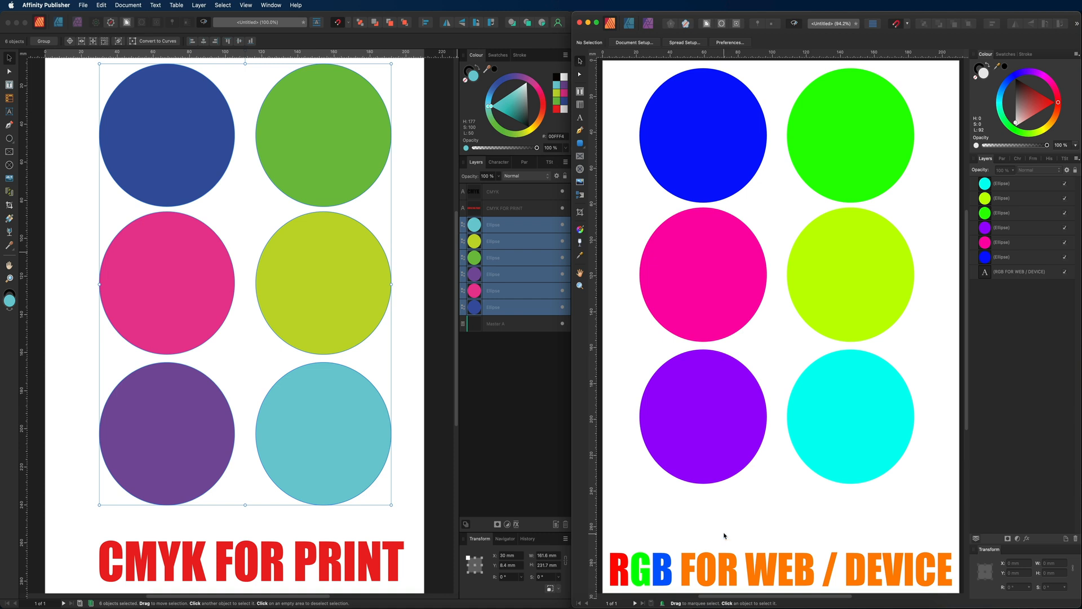
pyautogui.moveTo(816, 501)
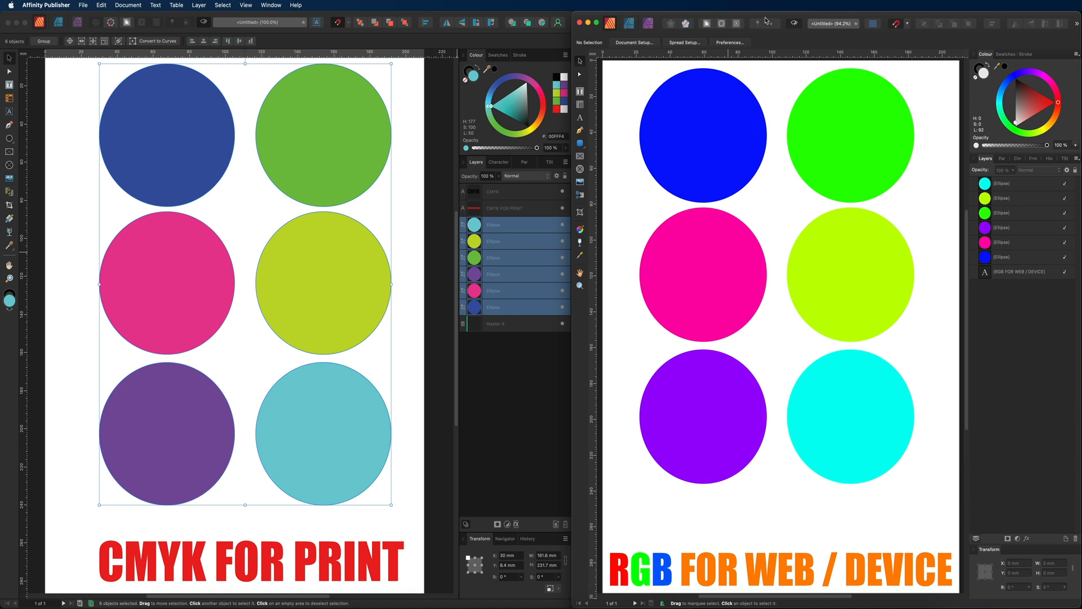
pyautogui.moveTo(795, 481)
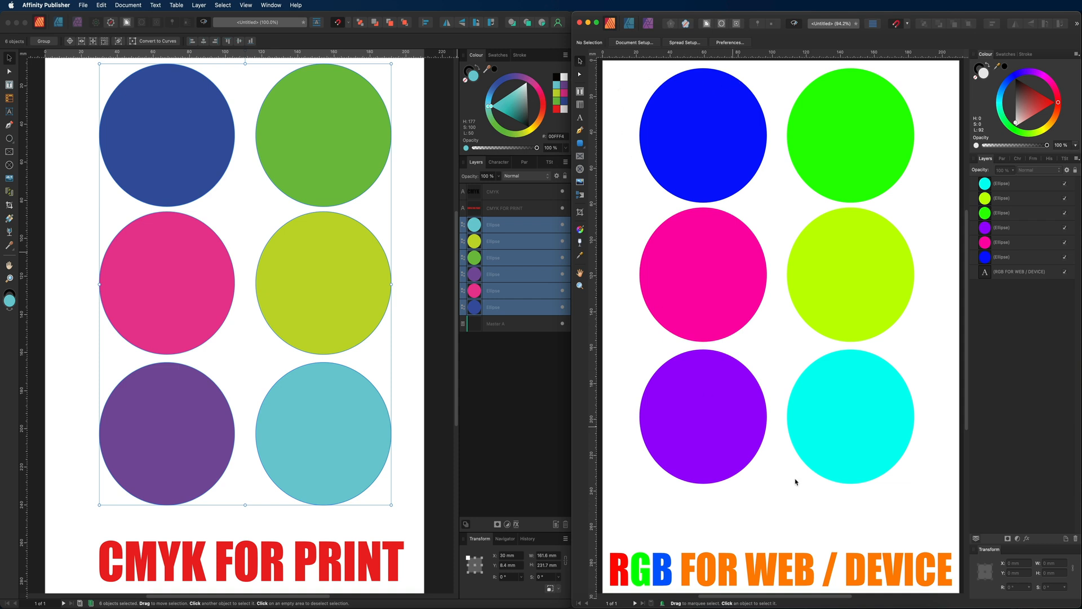
pyautogui.moveTo(745, 99)
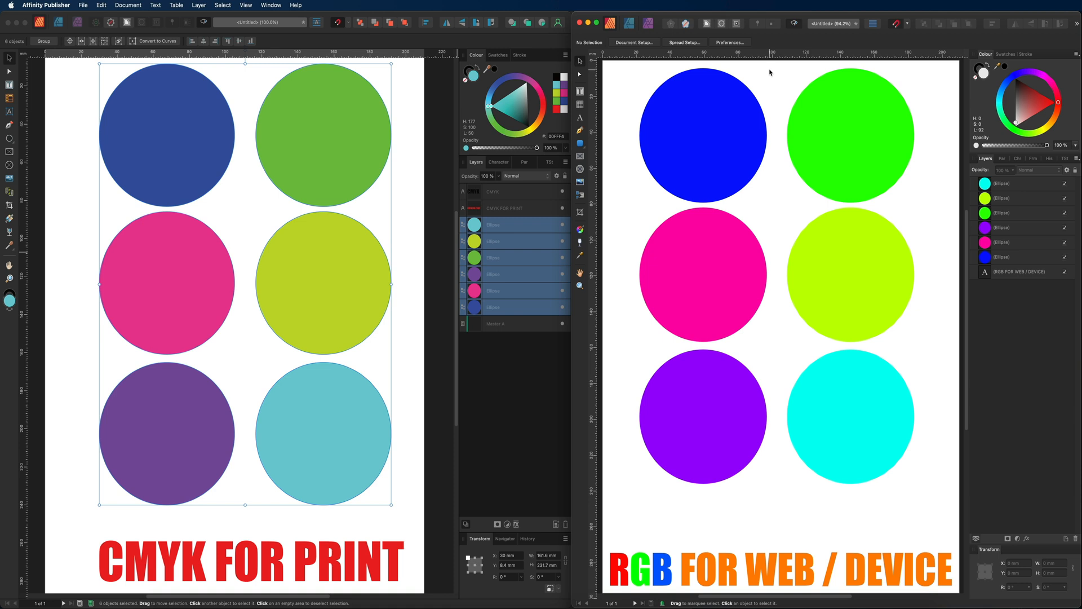
pyautogui.moveTo(899, 474)
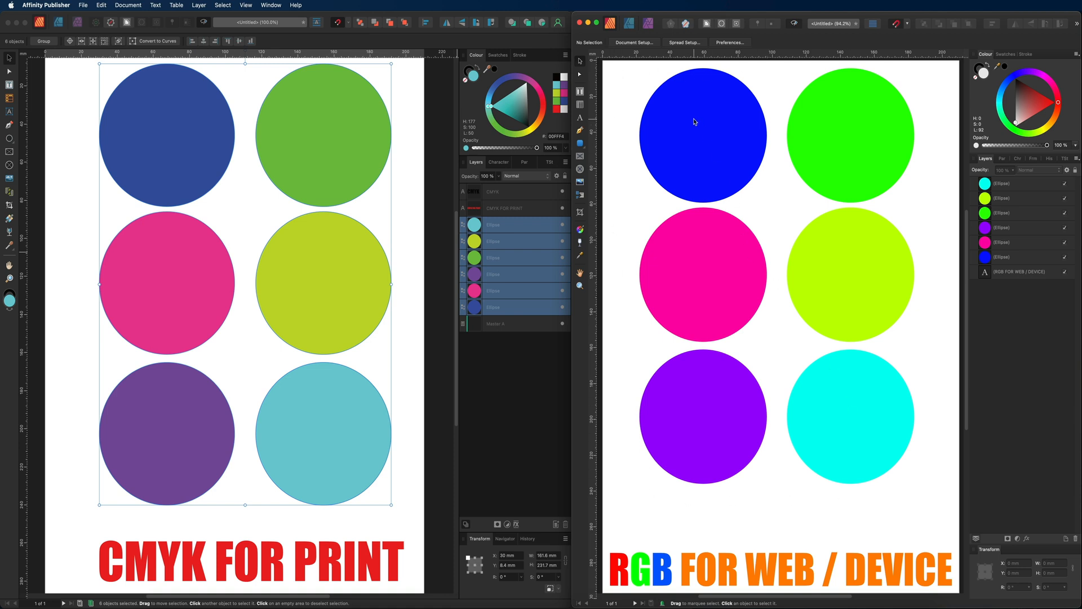
pyautogui.moveTo(859, 395)
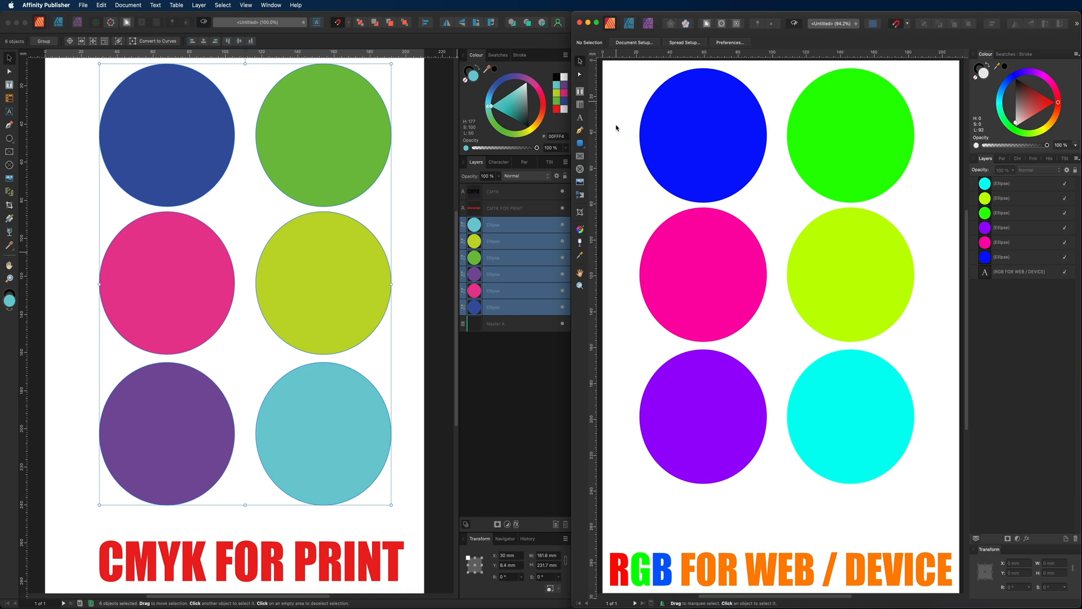
pyautogui.moveTo(743, 73)
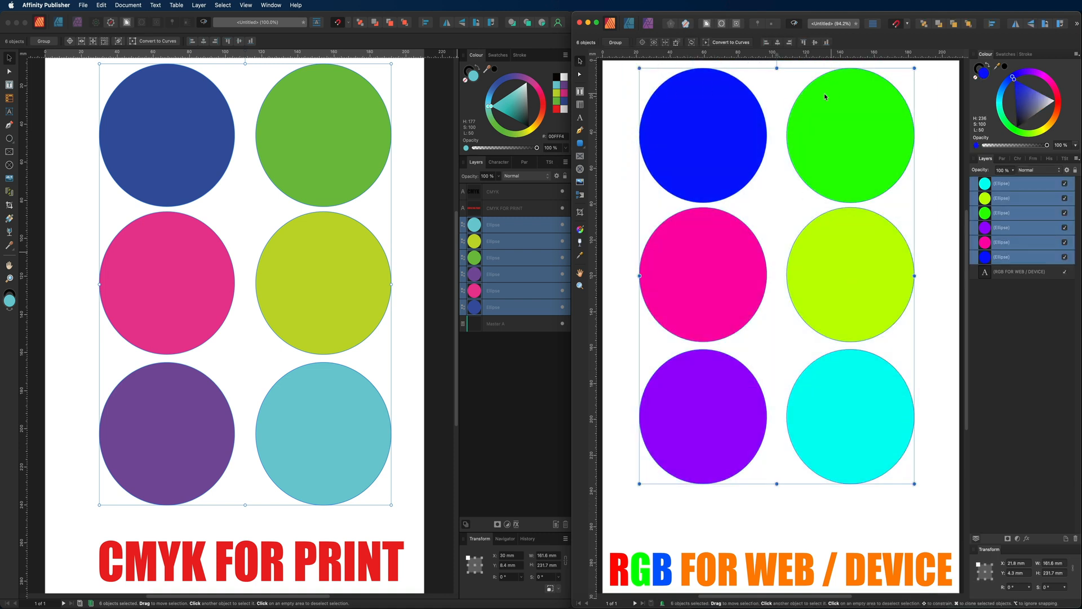
pyautogui.moveTo(775, 321)
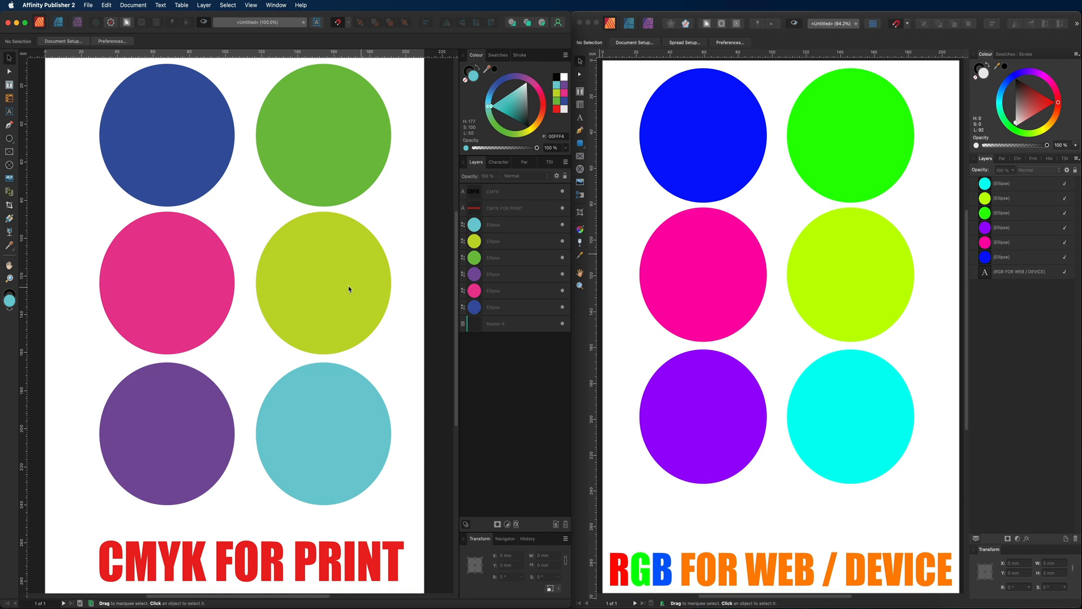
pyautogui.moveTo(106, 65)
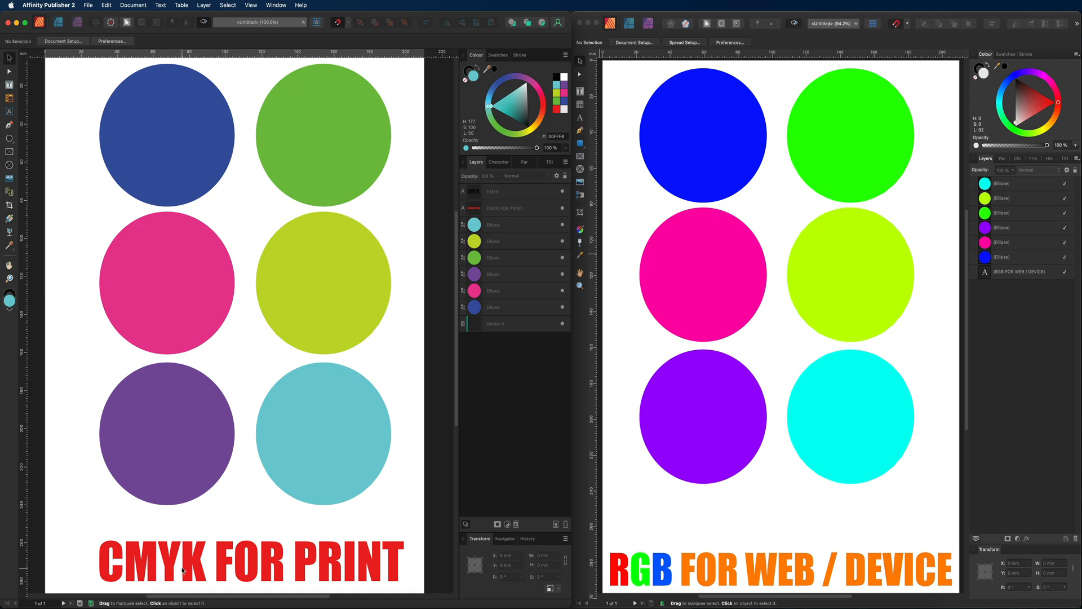
pyautogui.moveTo(302, 75)
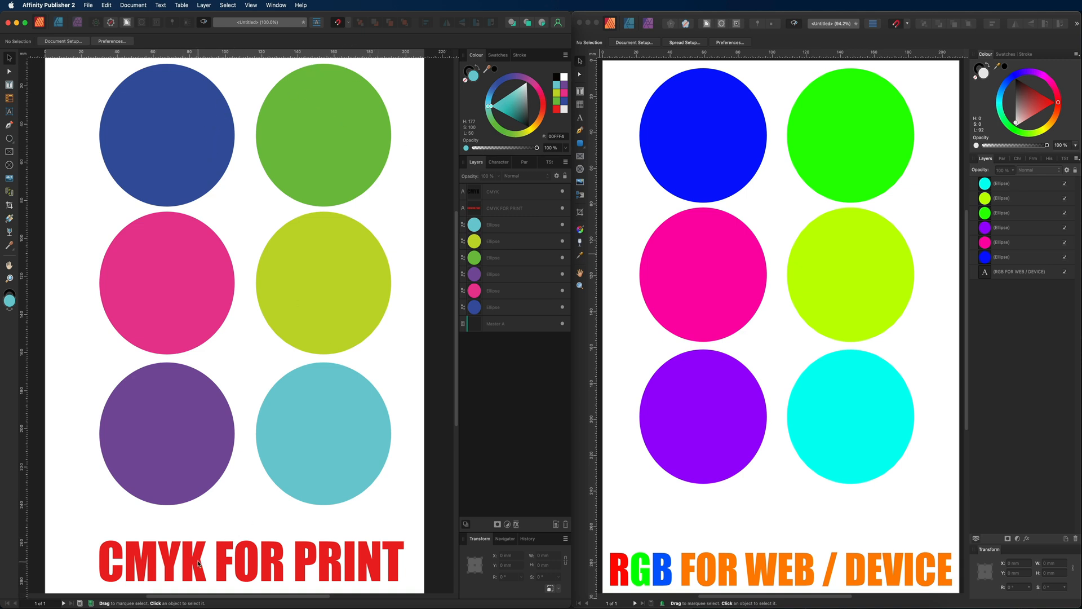
pyautogui.moveTo(213, 153)
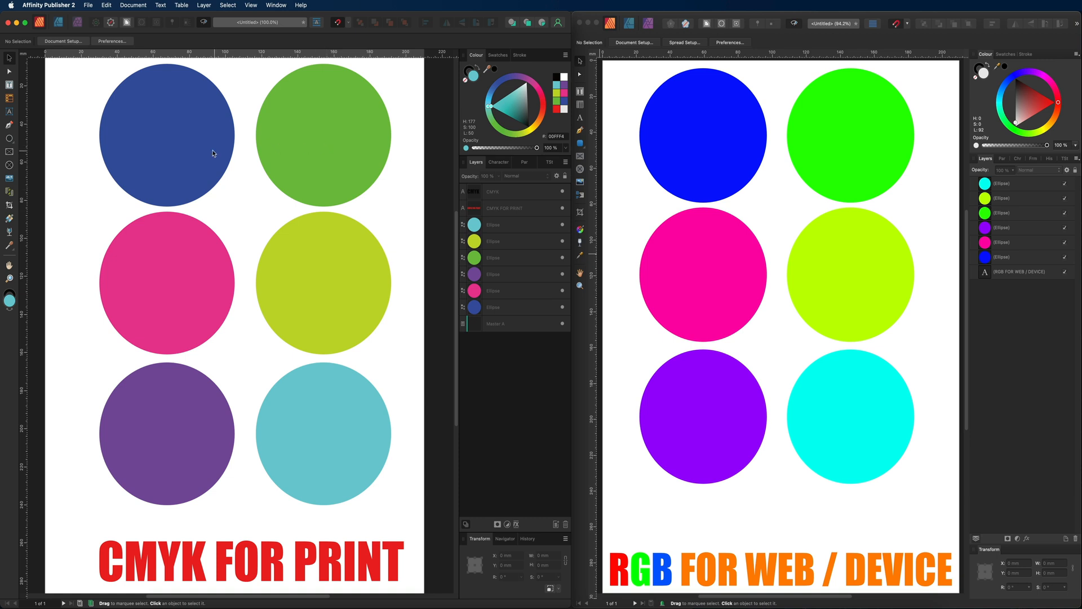
pyautogui.moveTo(306, 257)
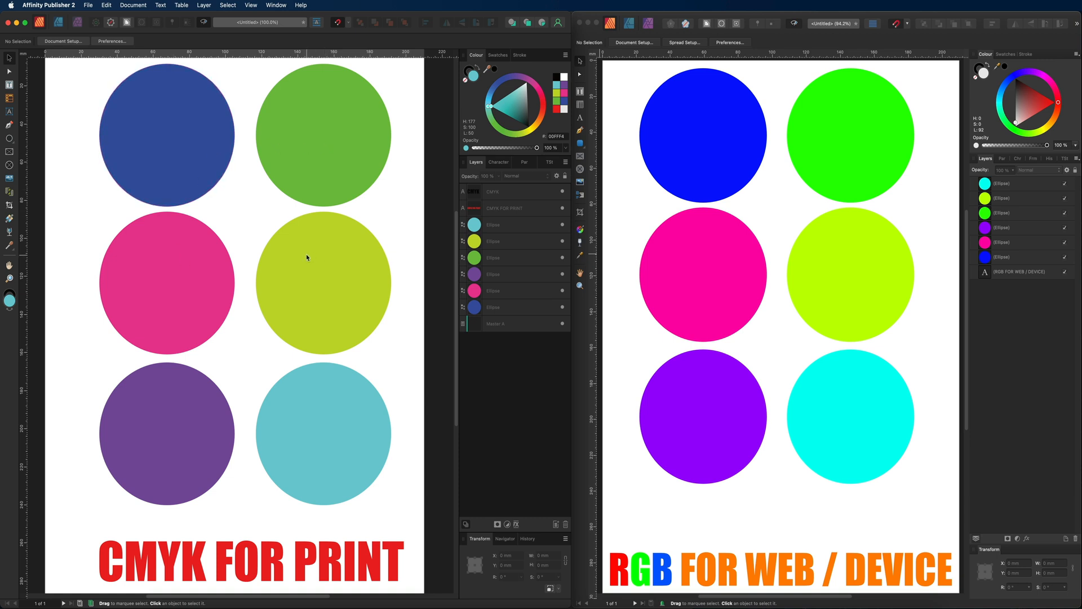
pyautogui.click(324, 135)
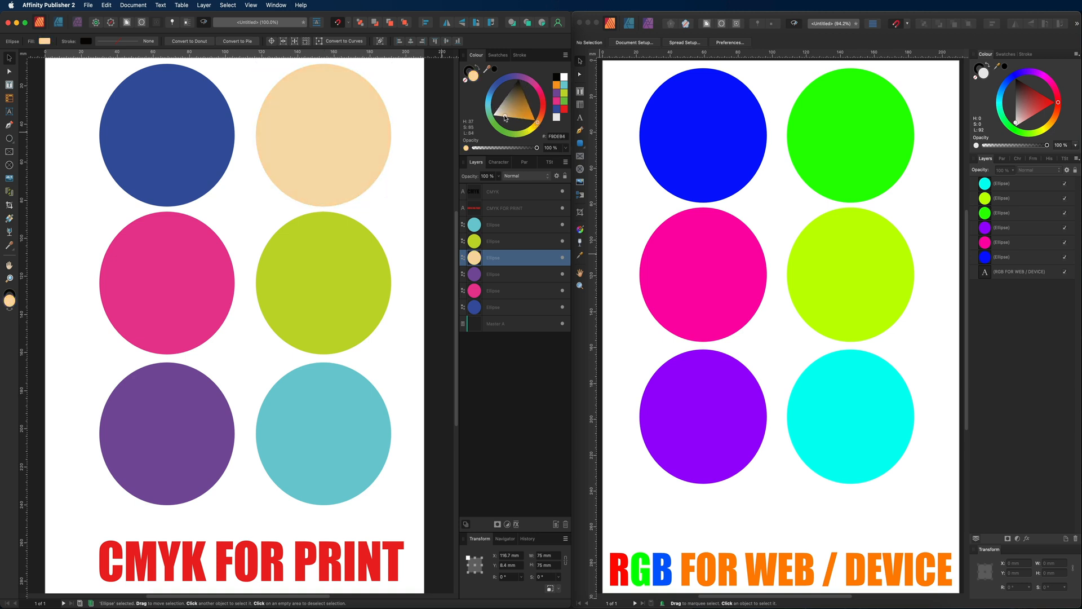
# Fill the top-right CMYK circle with orange from the Colour panel wheel.
pyautogui.click(537, 126)
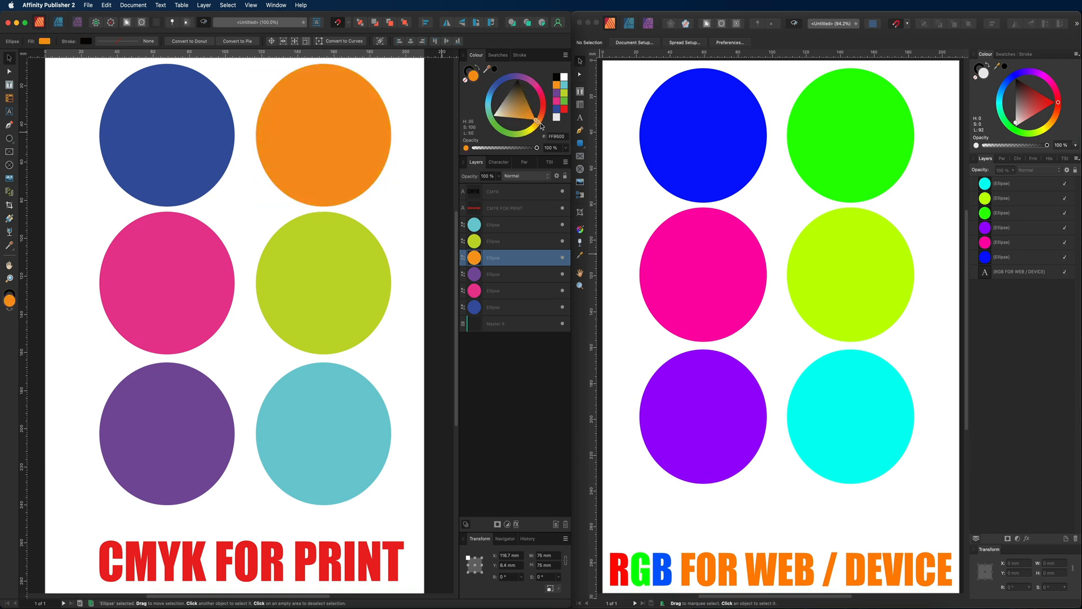
pyautogui.click(323, 136)
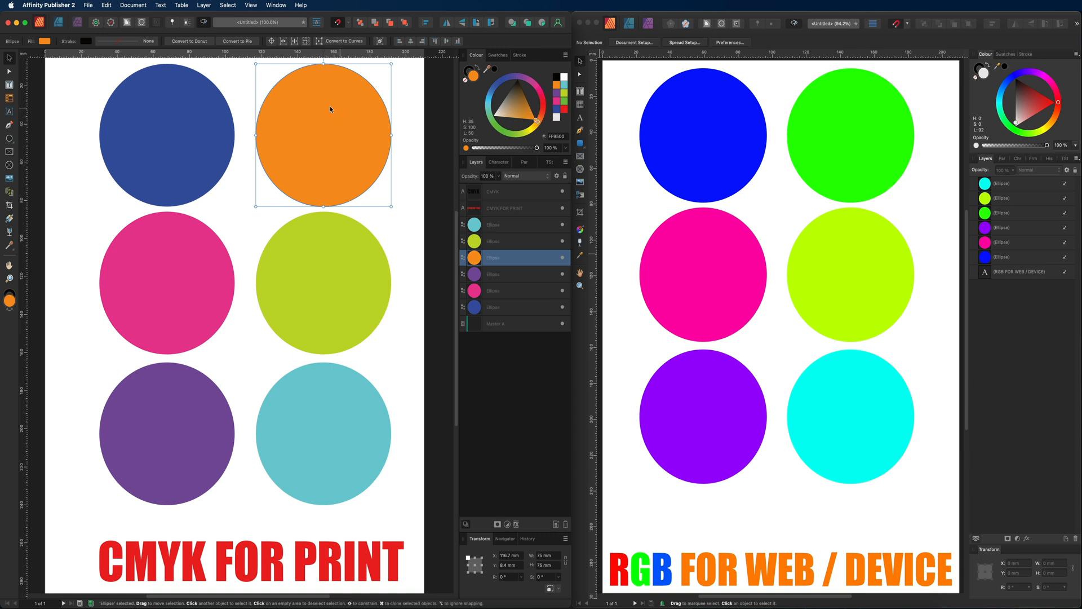
pyautogui.moveTo(358, 254)
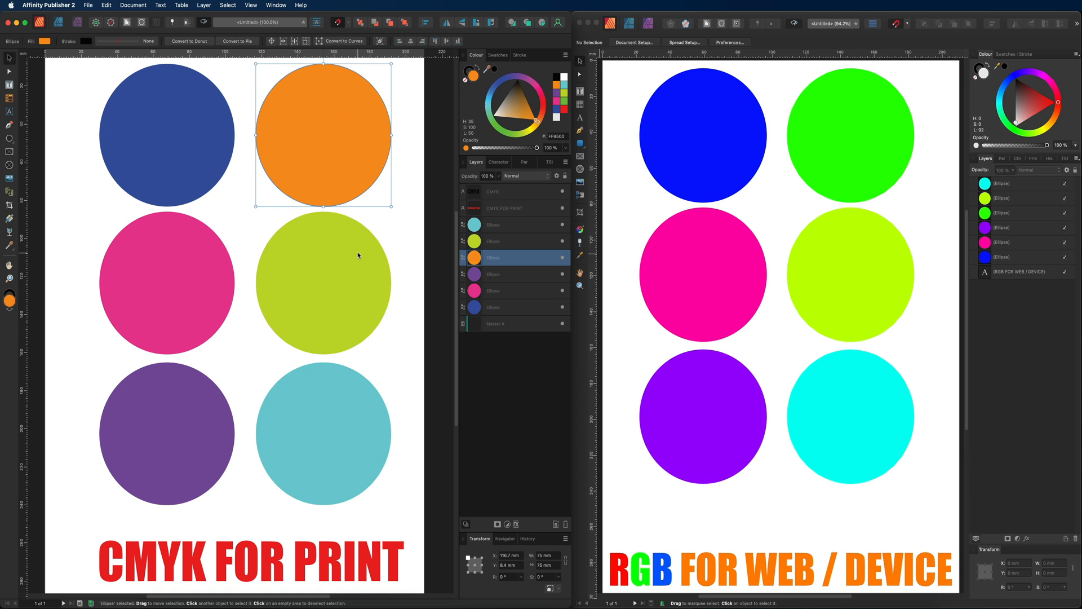
pyautogui.moveTo(158, 302)
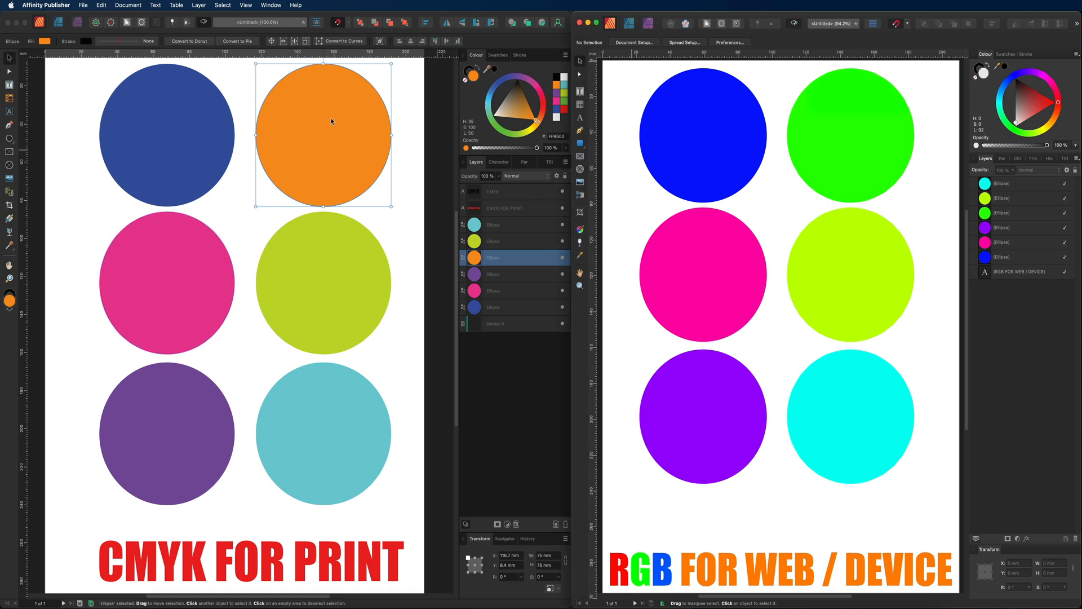
pyautogui.moveTo(331, 110)
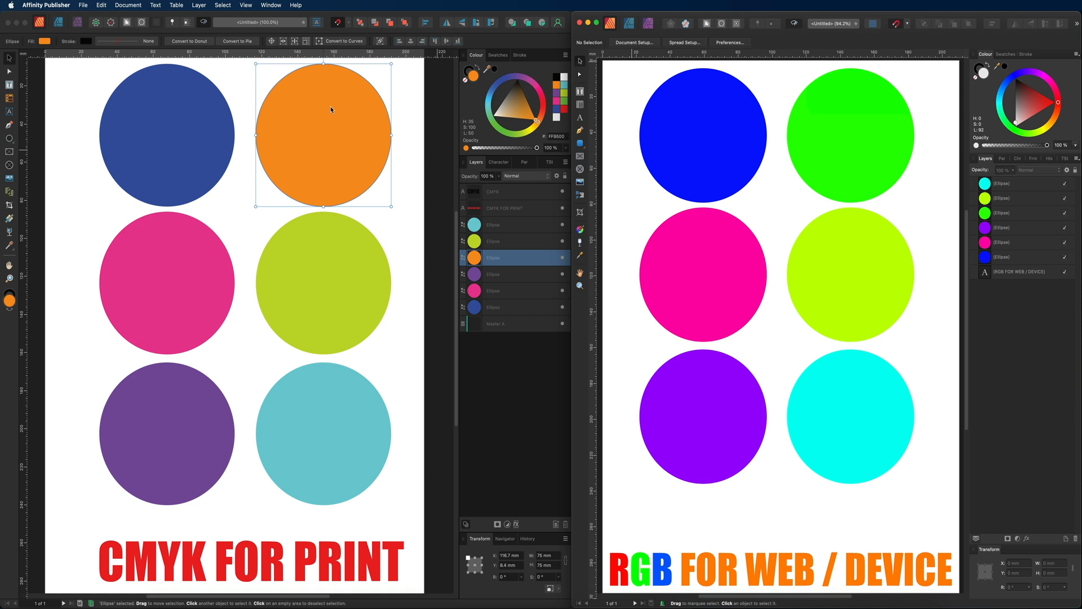
pyautogui.moveTo(728, 343)
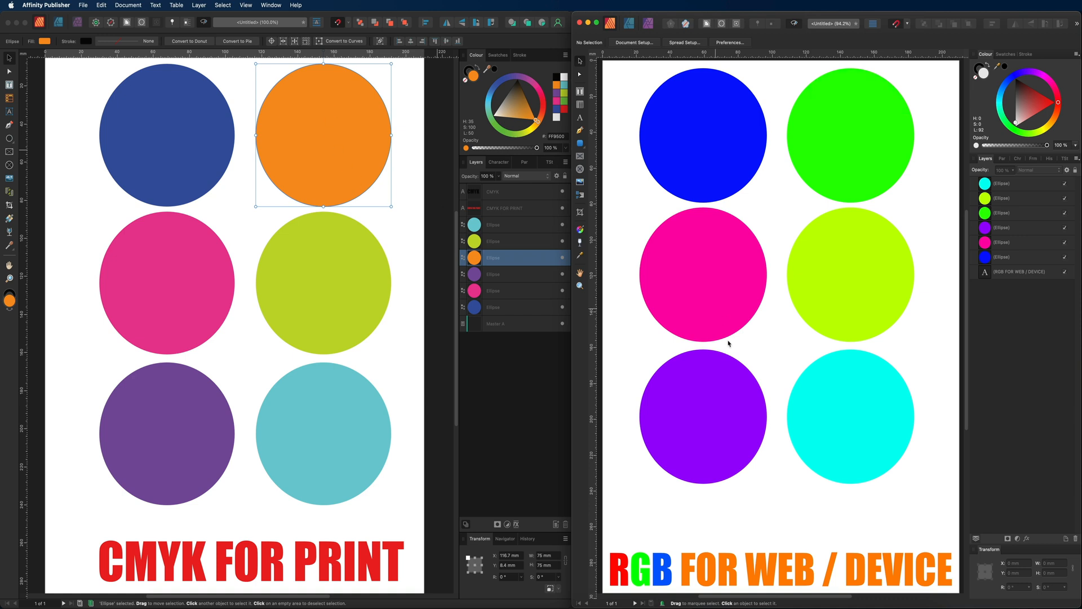
pyautogui.moveTo(877, 574)
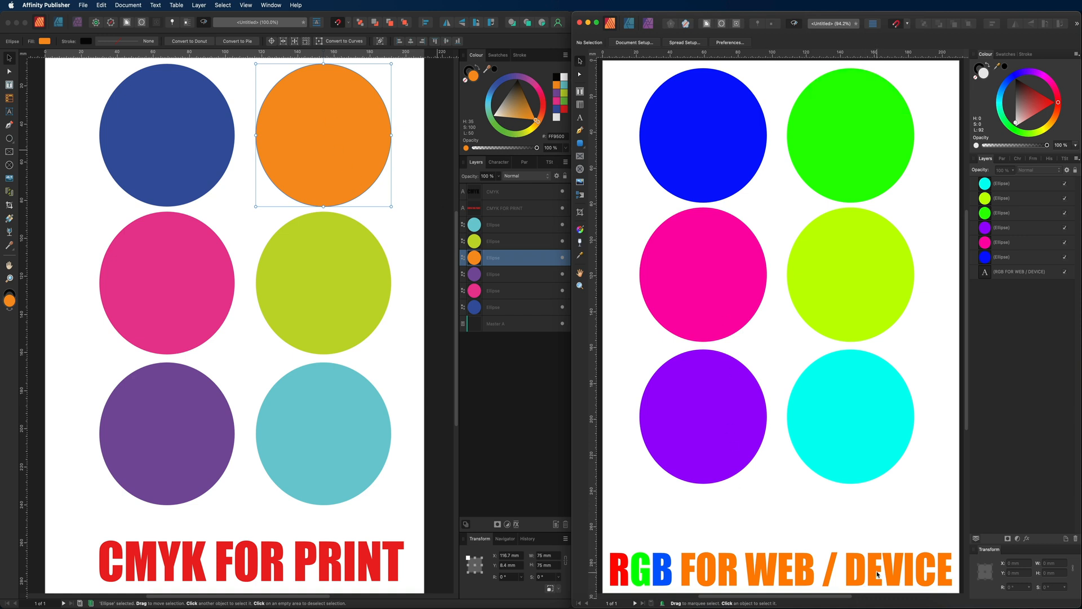
pyautogui.moveTo(820, 456)
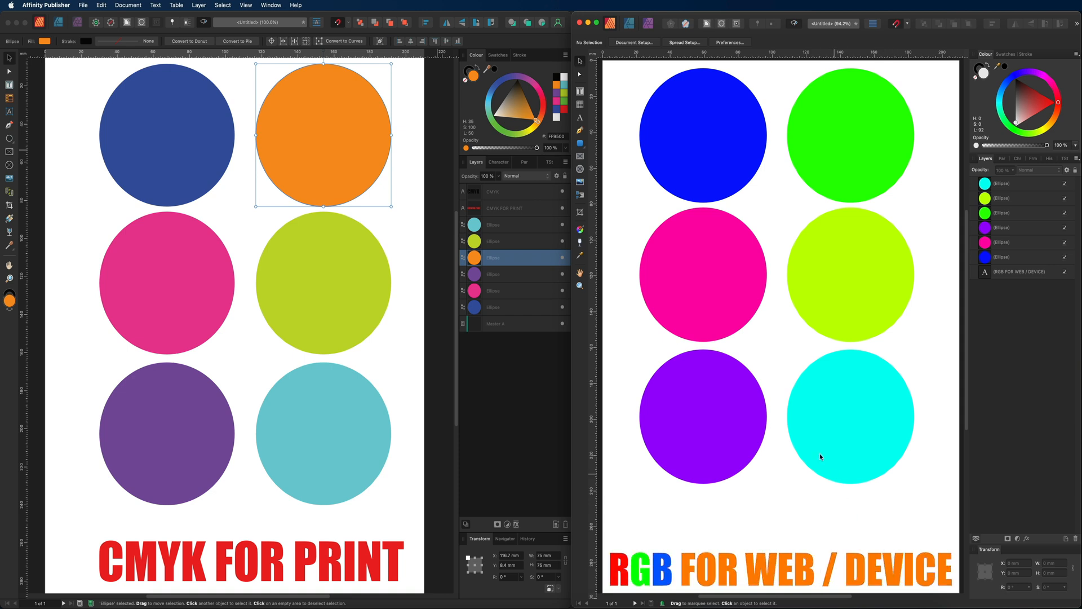
pyautogui.moveTo(656, 526)
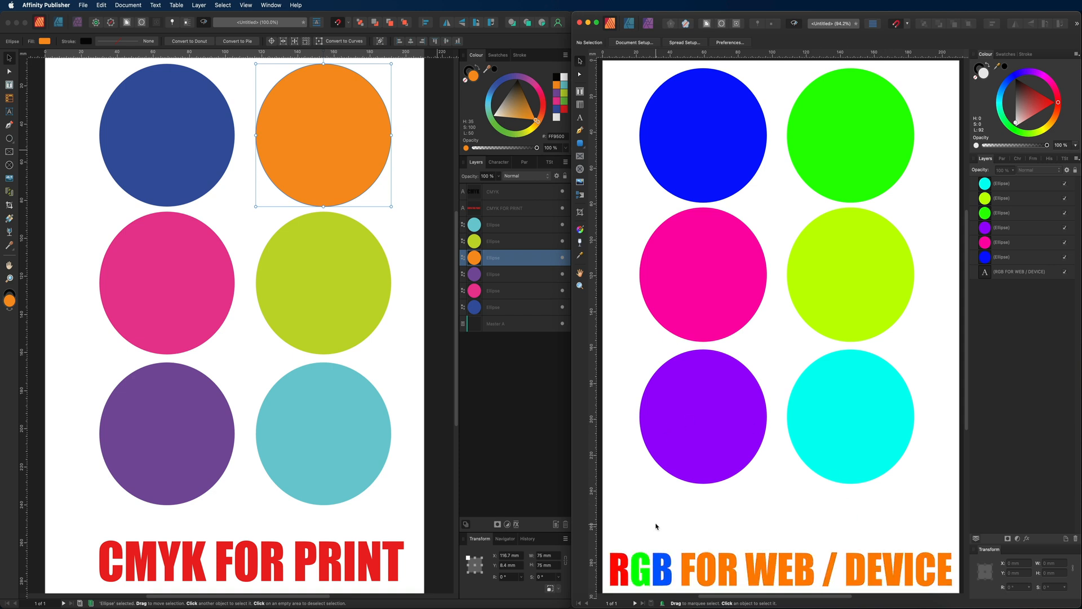
pyautogui.moveTo(638, 247)
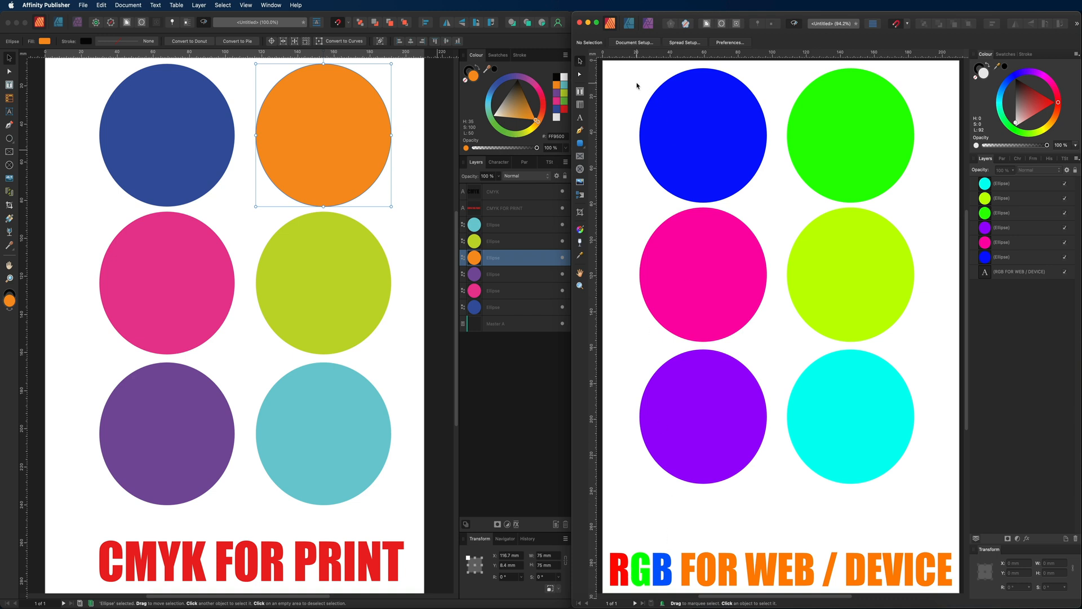
pyautogui.click(850, 134)
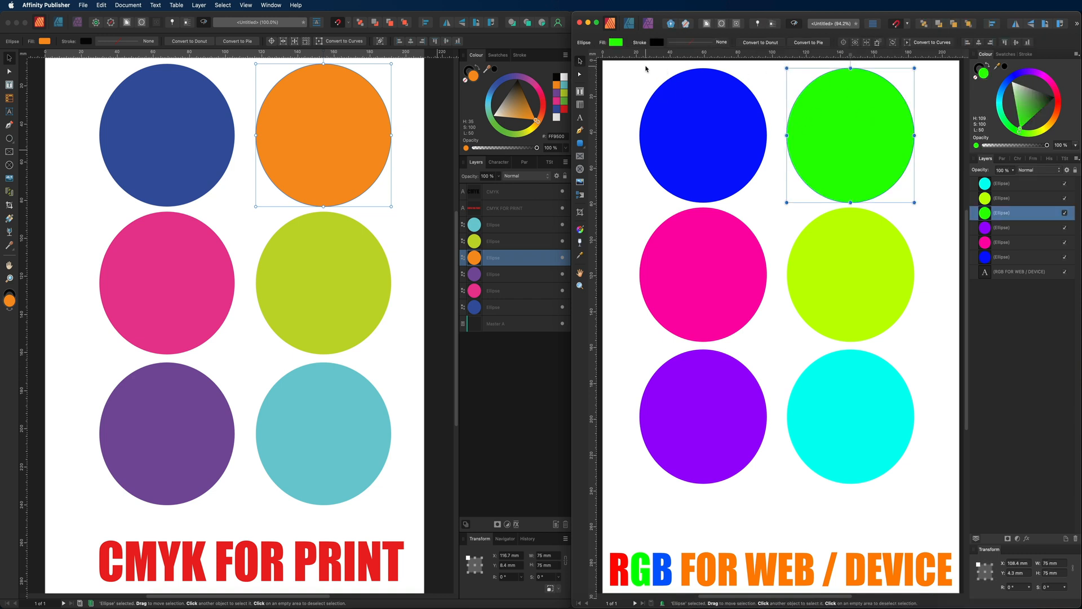
pyautogui.click(703, 275)
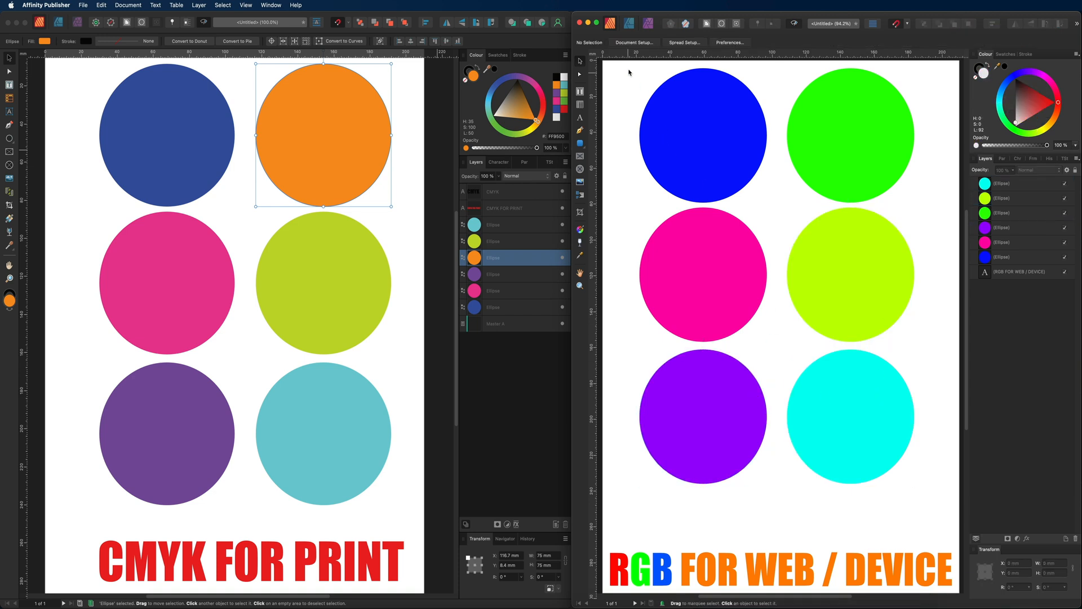
pyautogui.moveTo(744, 112)
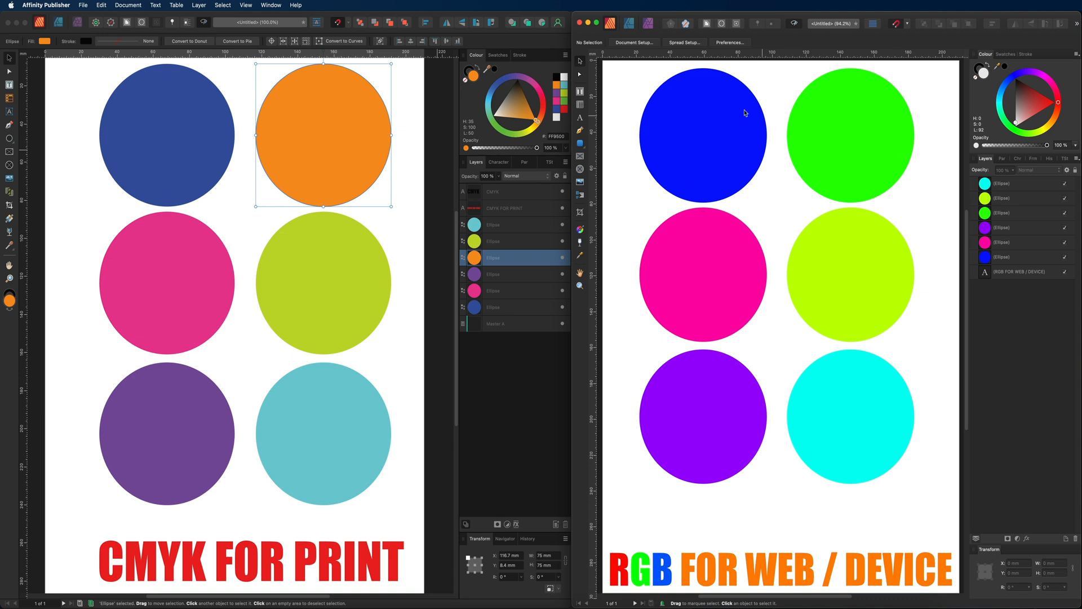
pyautogui.click(849, 134)
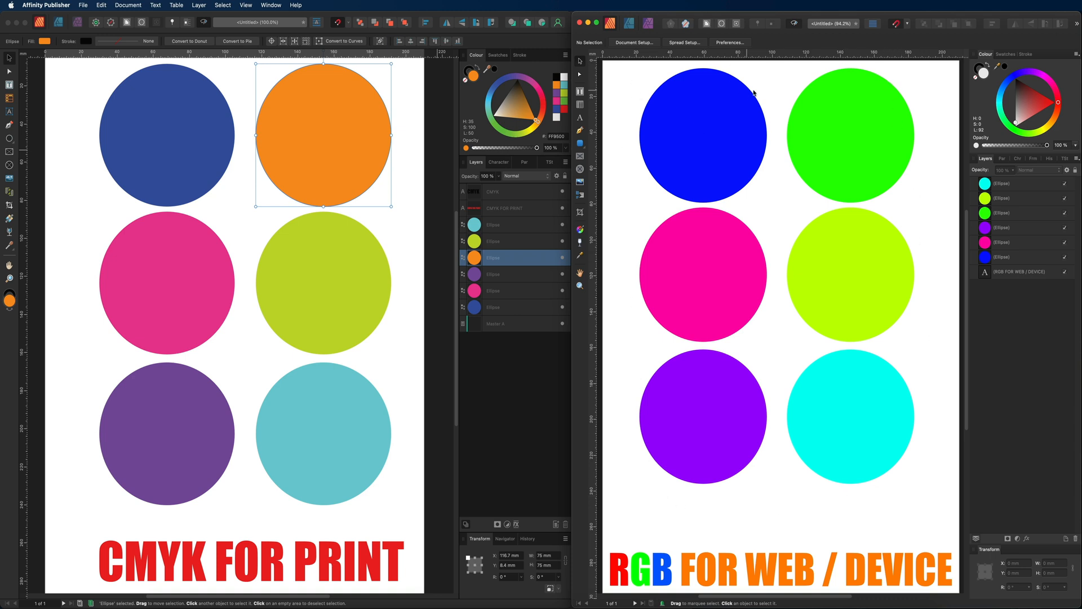
pyautogui.moveTo(773, 79)
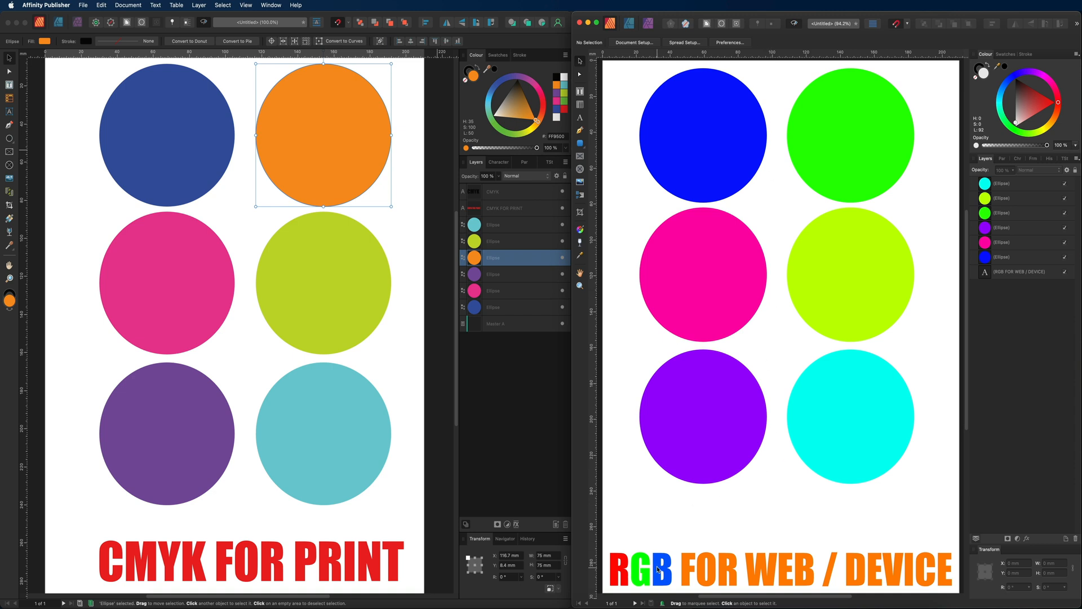
pyautogui.moveTo(627, 390)
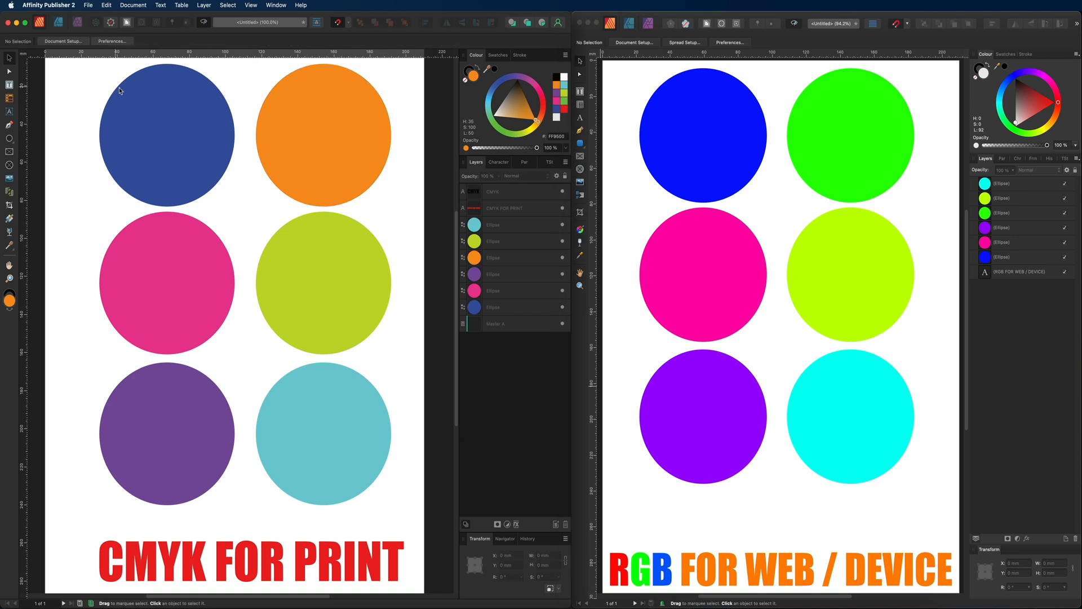
pyautogui.moveTo(488, 112)
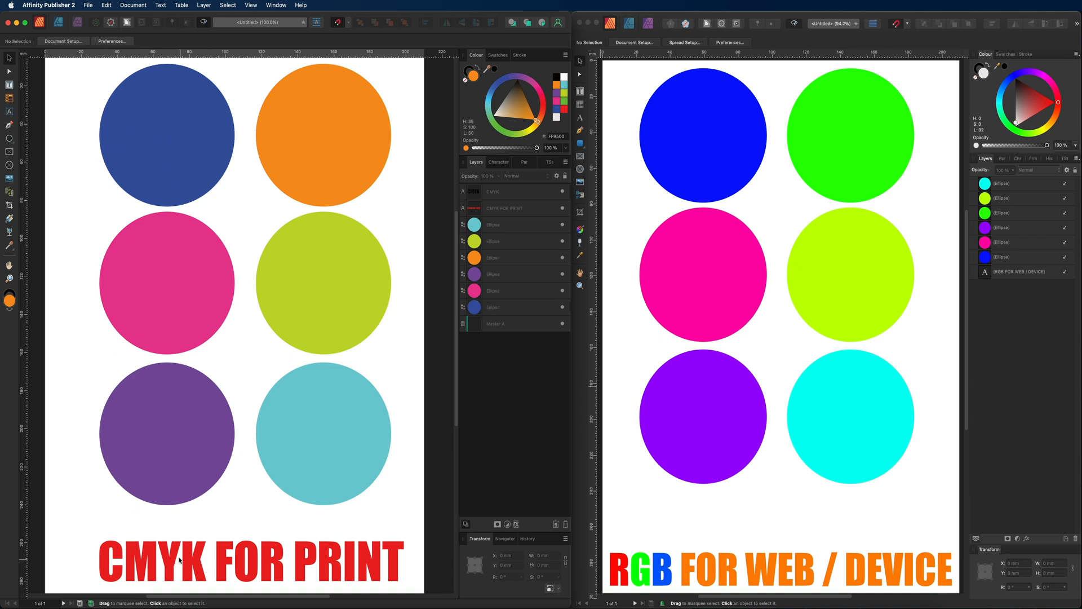
pyautogui.moveTo(114, 251)
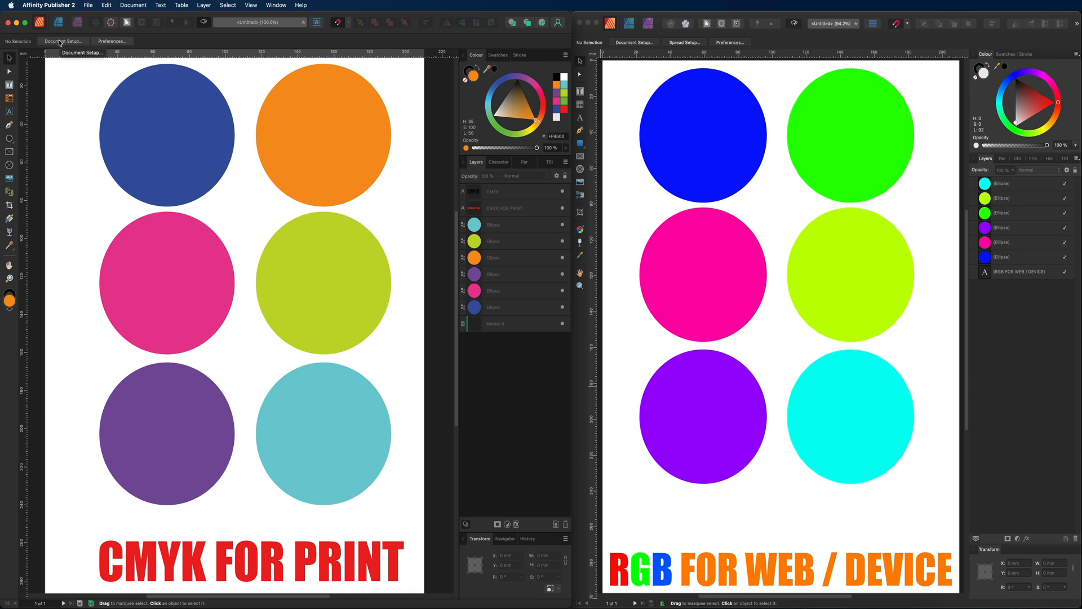
# Set the print document's colour format to RGB/8 in Document Setup and apply it.
pyautogui.click(64, 41)
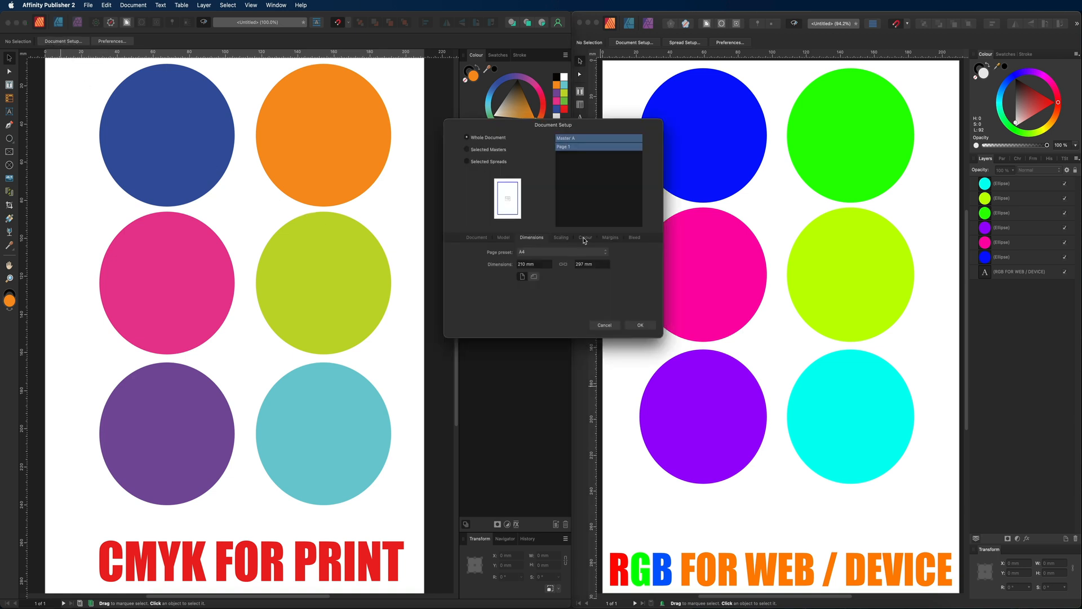
pyautogui.click(585, 237)
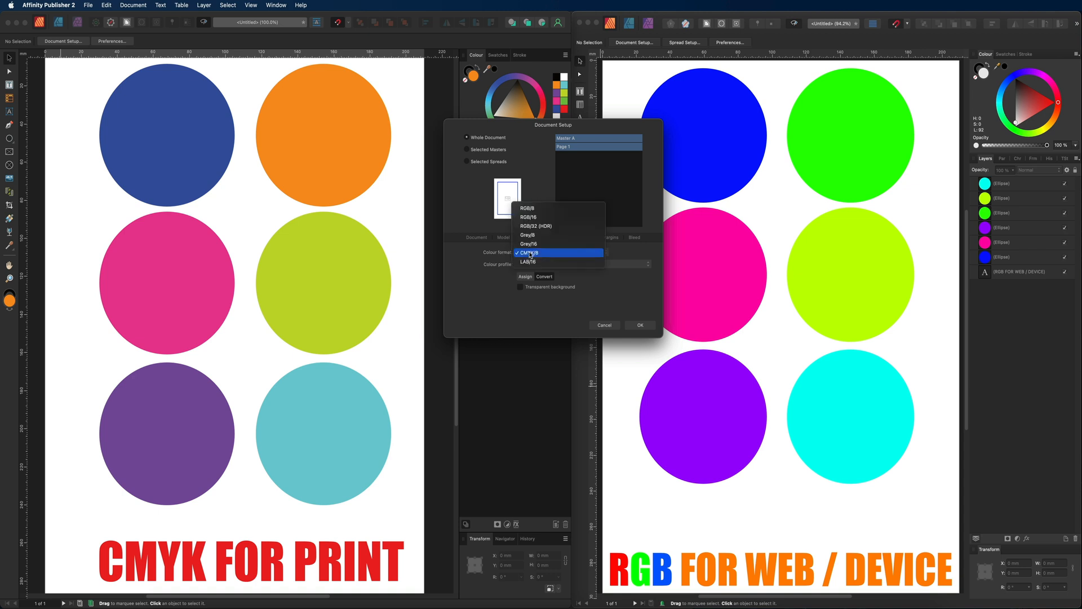
pyautogui.click(528, 207)
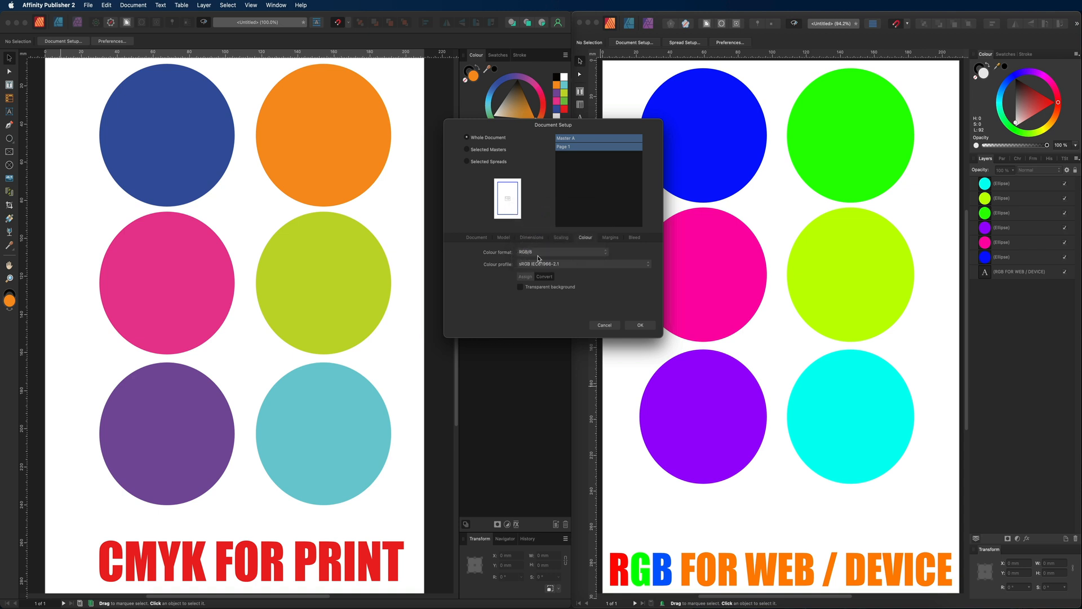
pyautogui.click(638, 324)
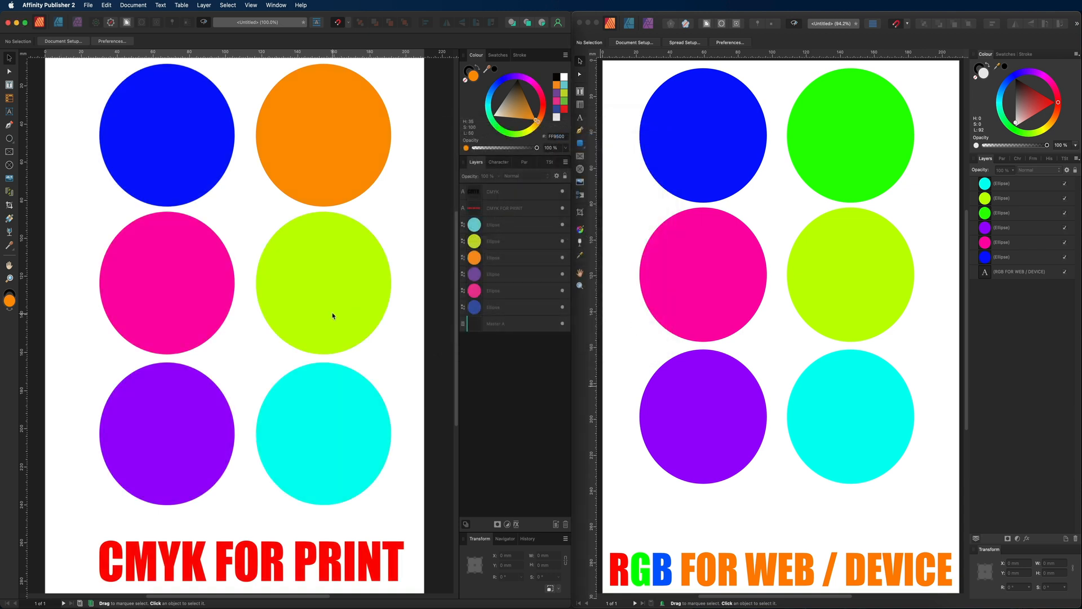
pyautogui.moveTo(166, 300)
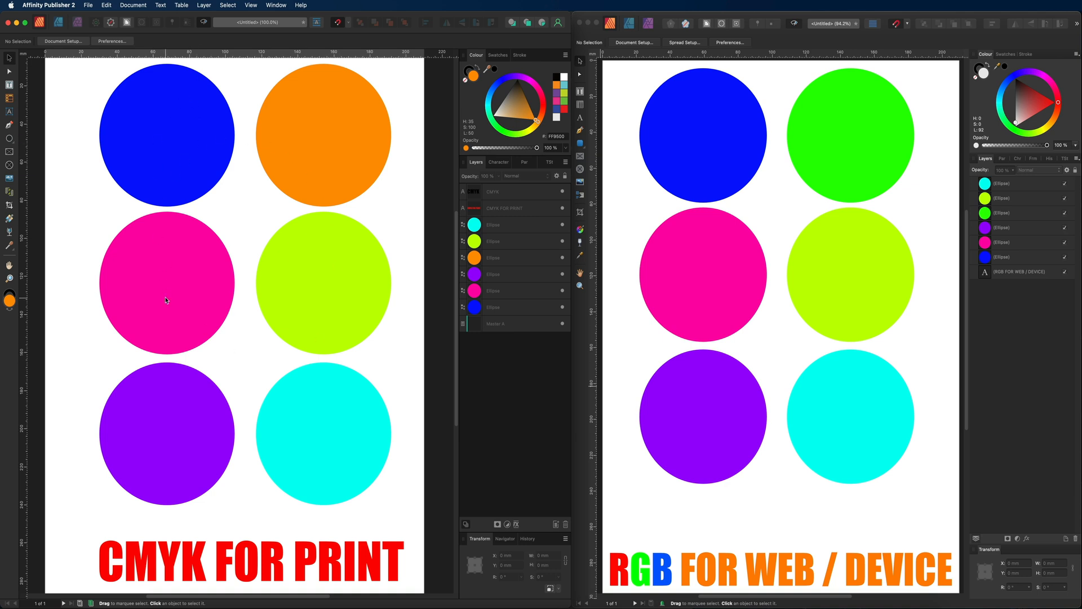
pyautogui.moveTo(270, 249)
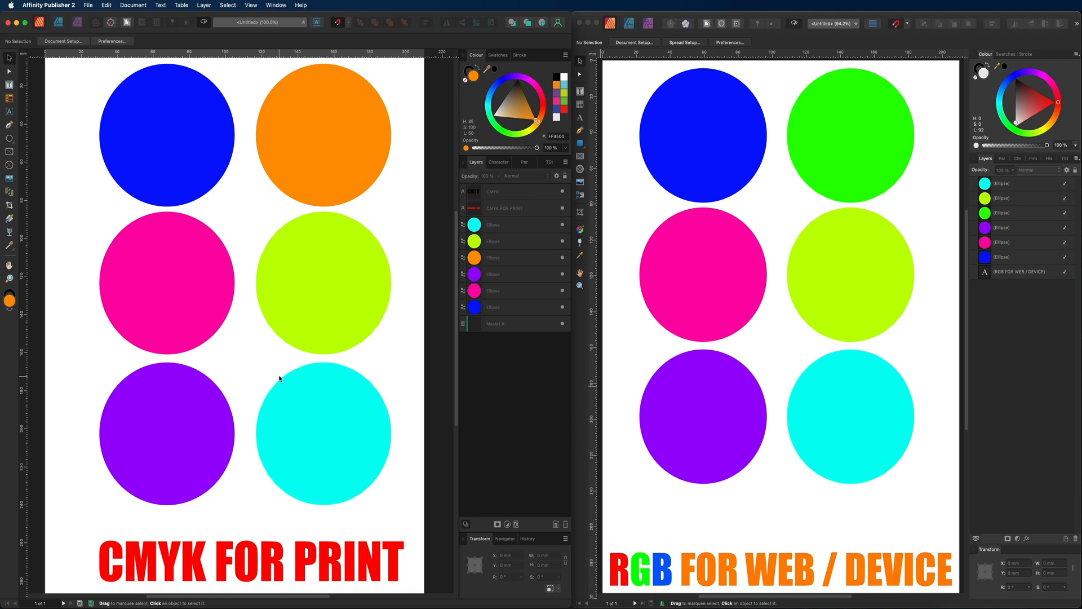
pyautogui.moveTo(194, 357)
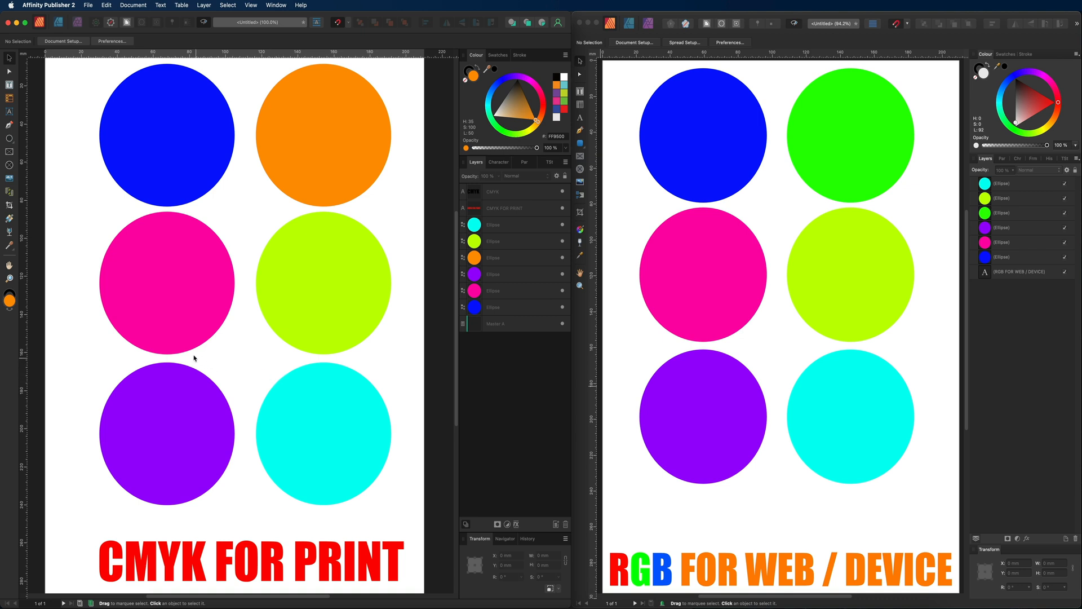
# Revert the print document's colour format to CMYK in Document Setup.
pyautogui.click(64, 40)
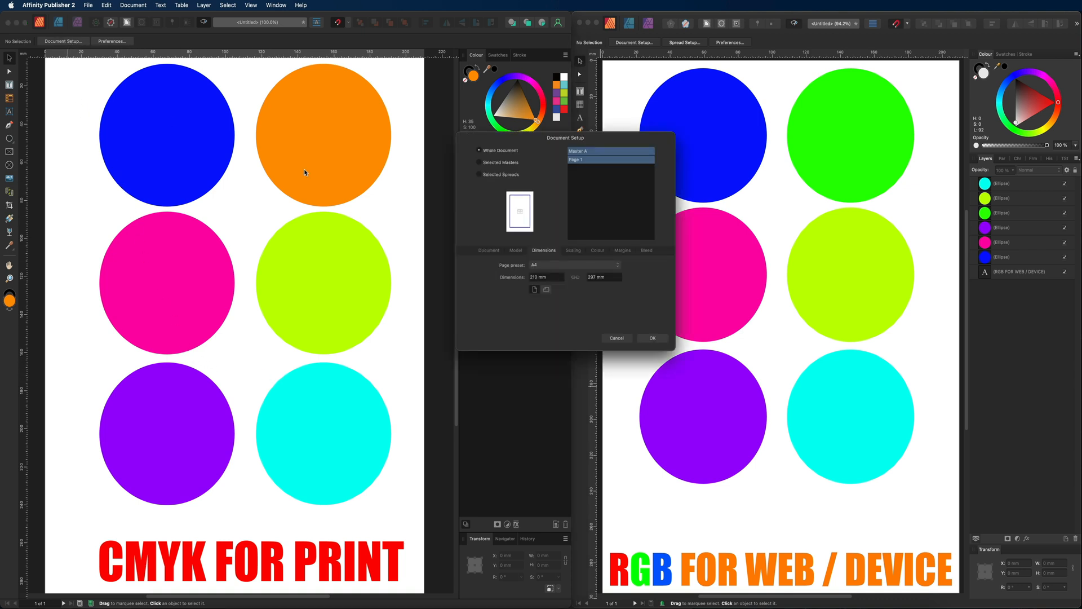
pyautogui.click(572, 266)
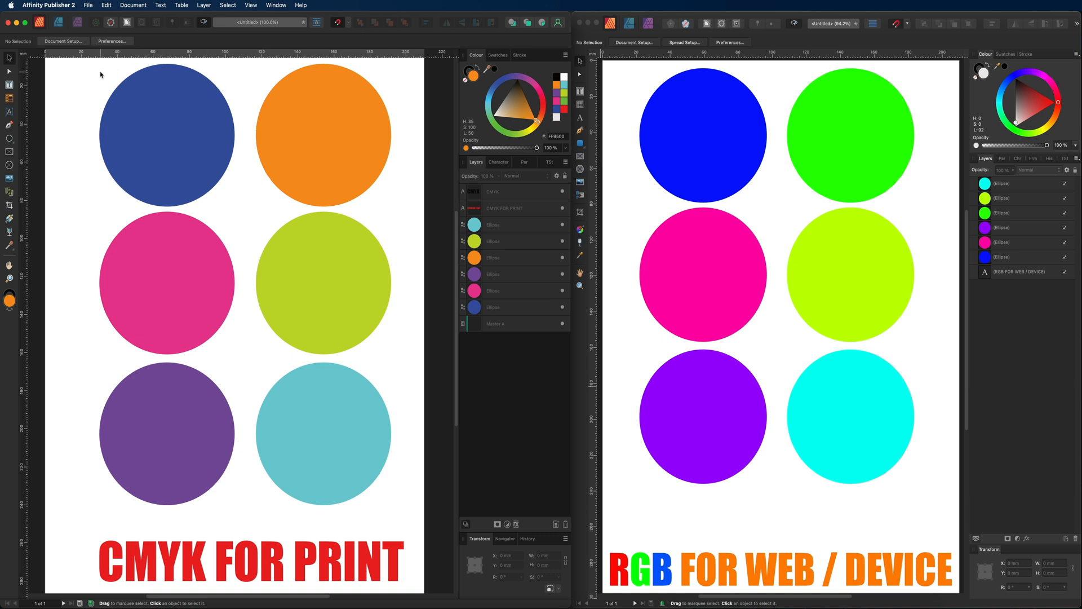
pyautogui.moveTo(214, 101)
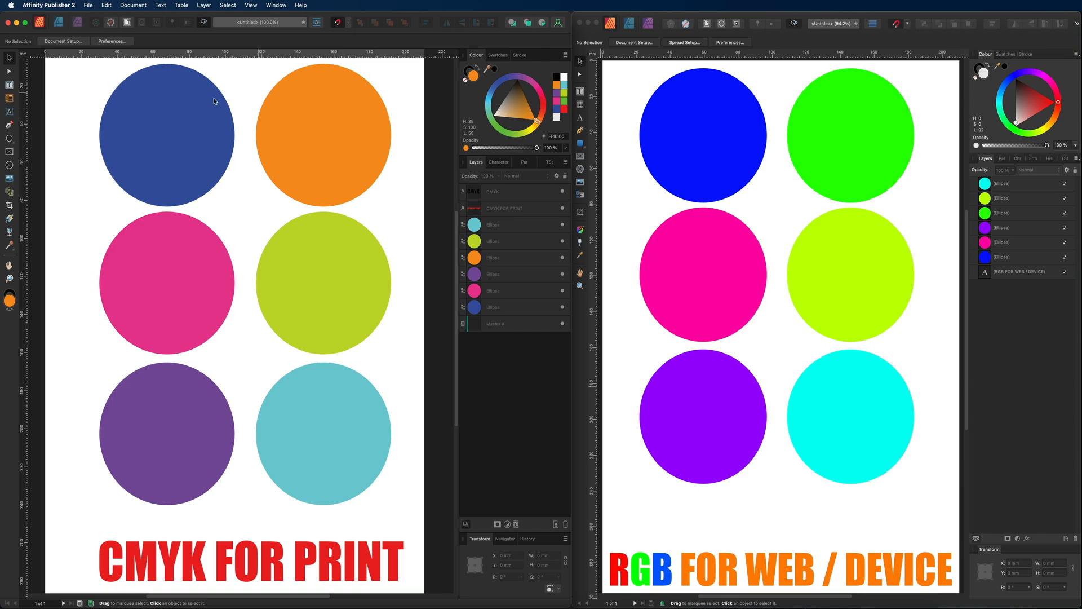
pyautogui.moveTo(269, 184)
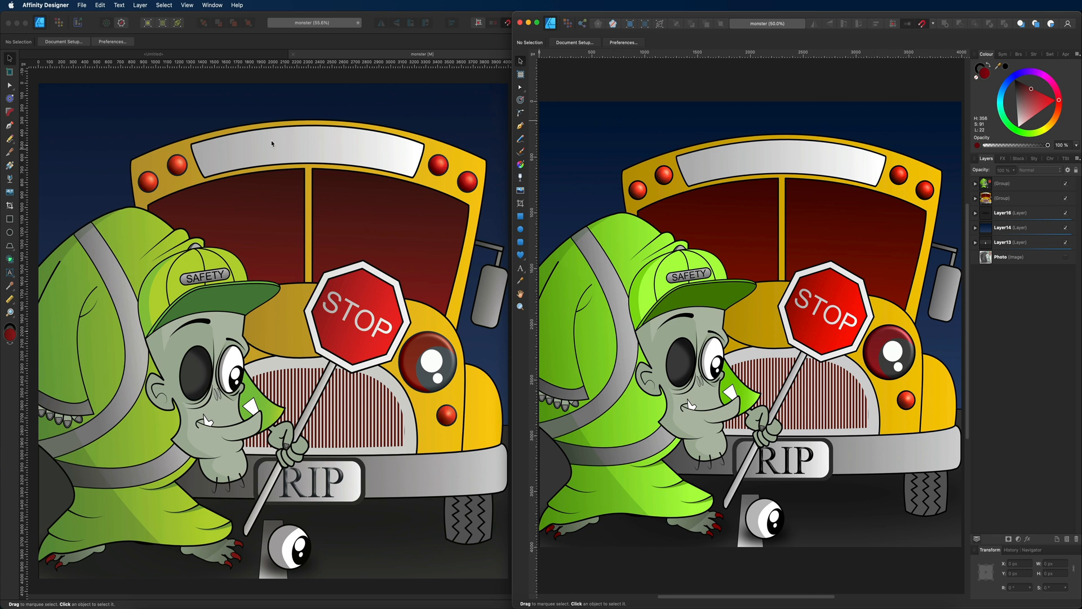
pyautogui.moveTo(260, 342)
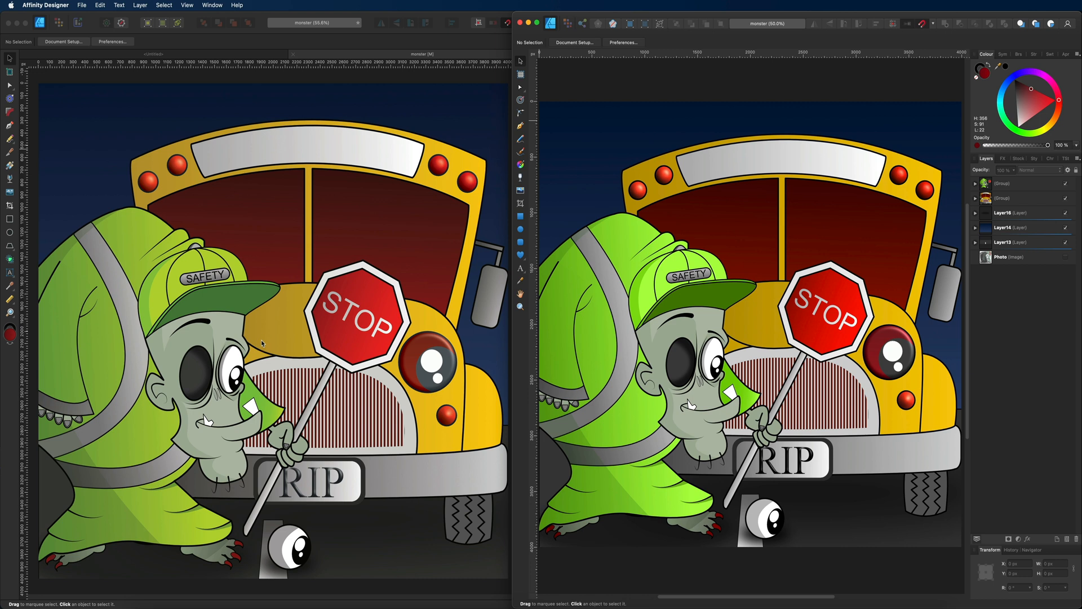
pyautogui.moveTo(666, 469)
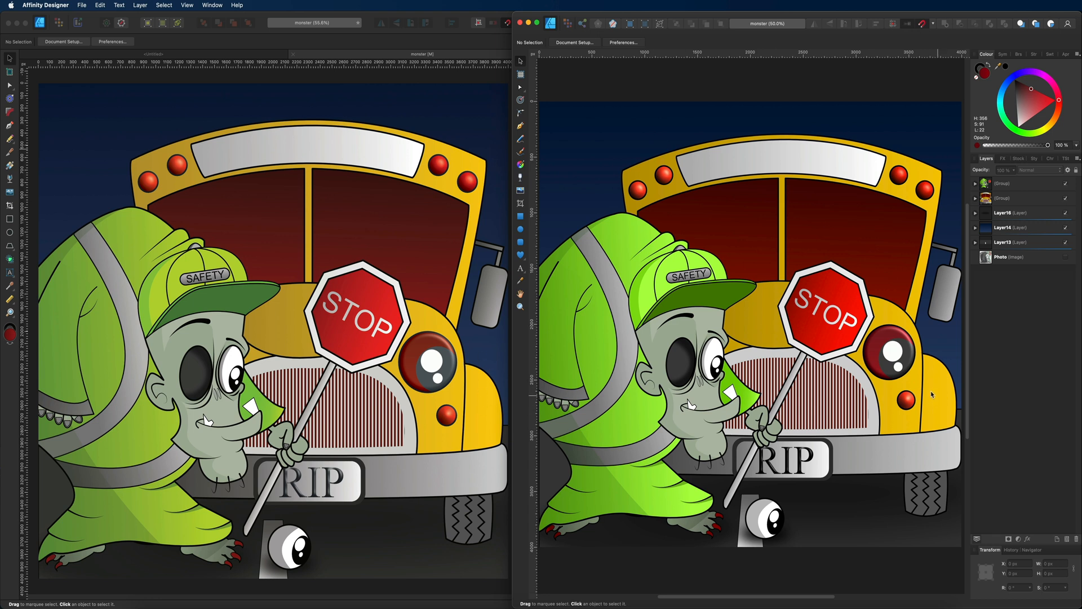
pyautogui.moveTo(897, 242)
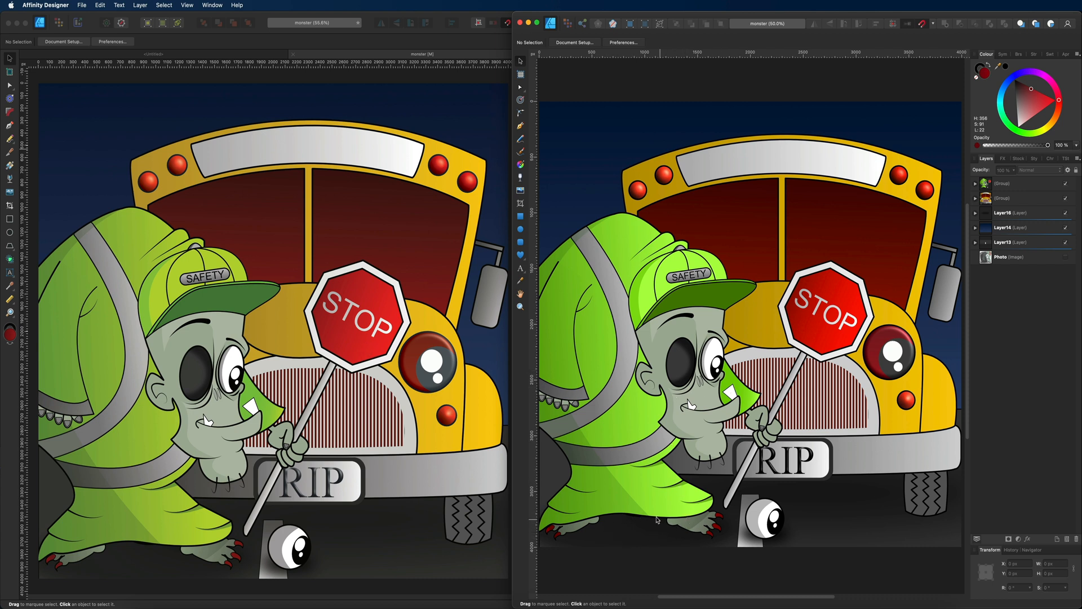
pyautogui.moveTo(649, 534)
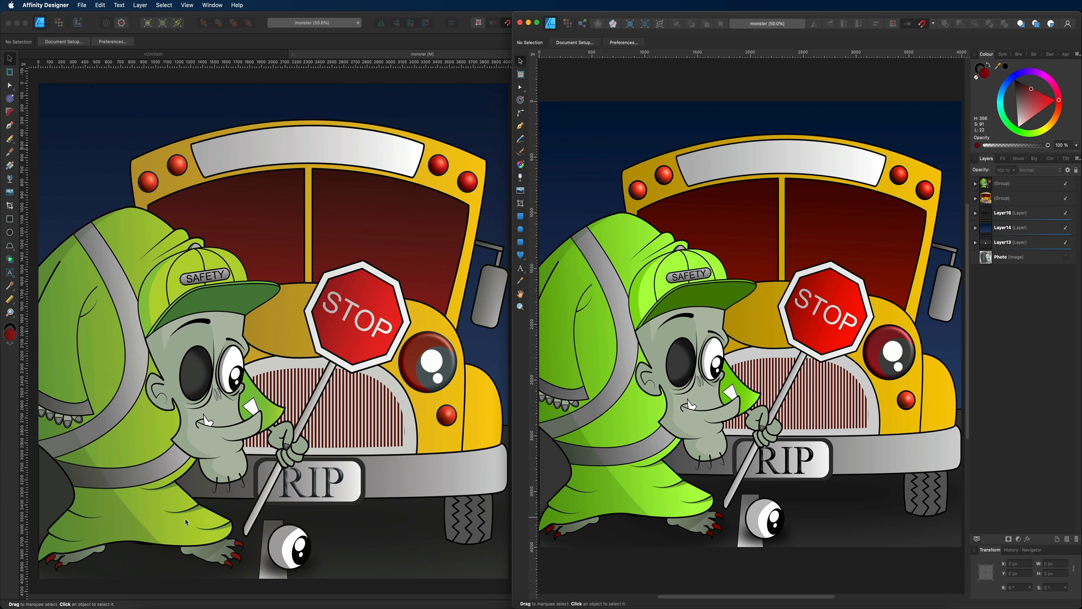
pyautogui.moveTo(127, 547)
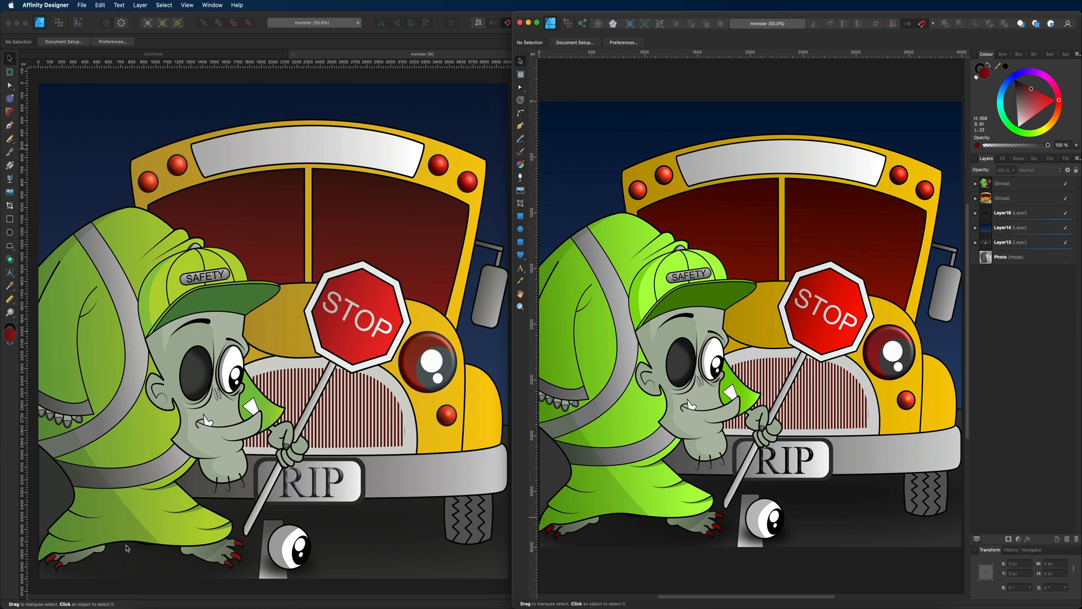
pyautogui.moveTo(314, 559)
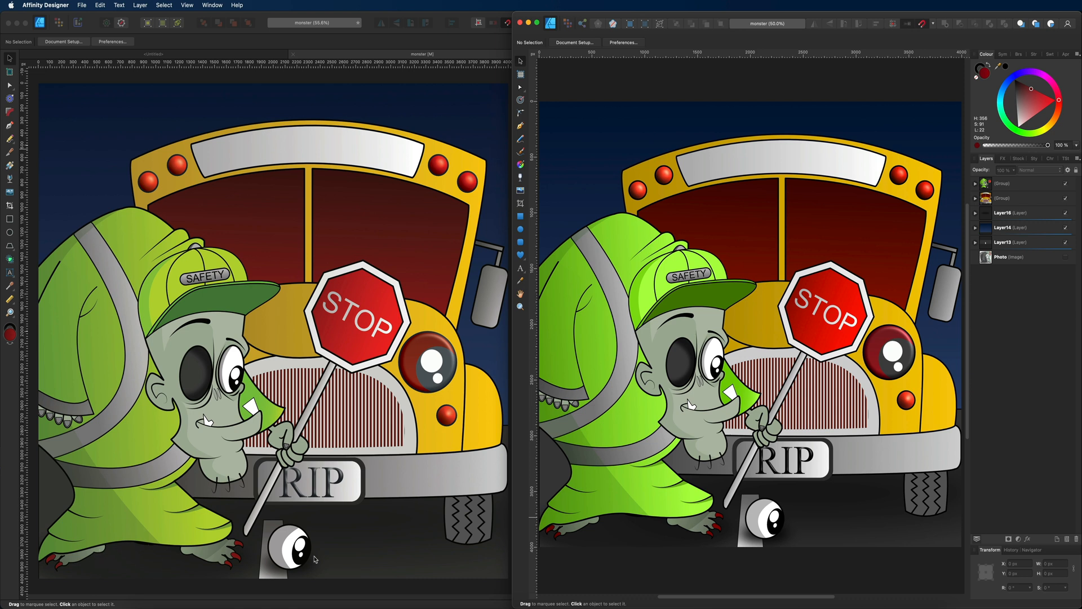
pyautogui.moveTo(687, 201)
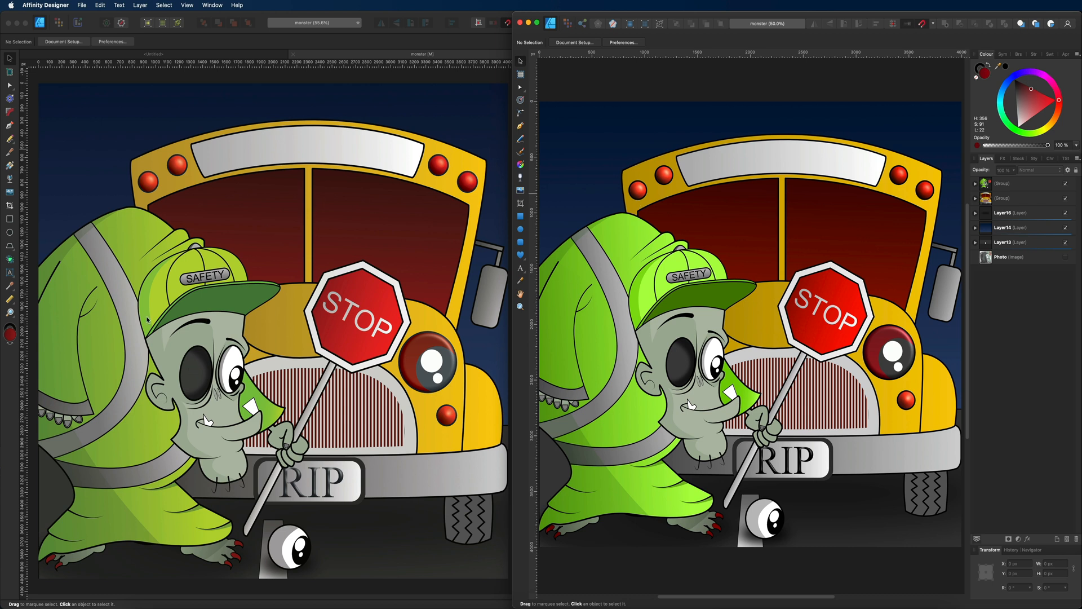
pyautogui.moveTo(433, 164)
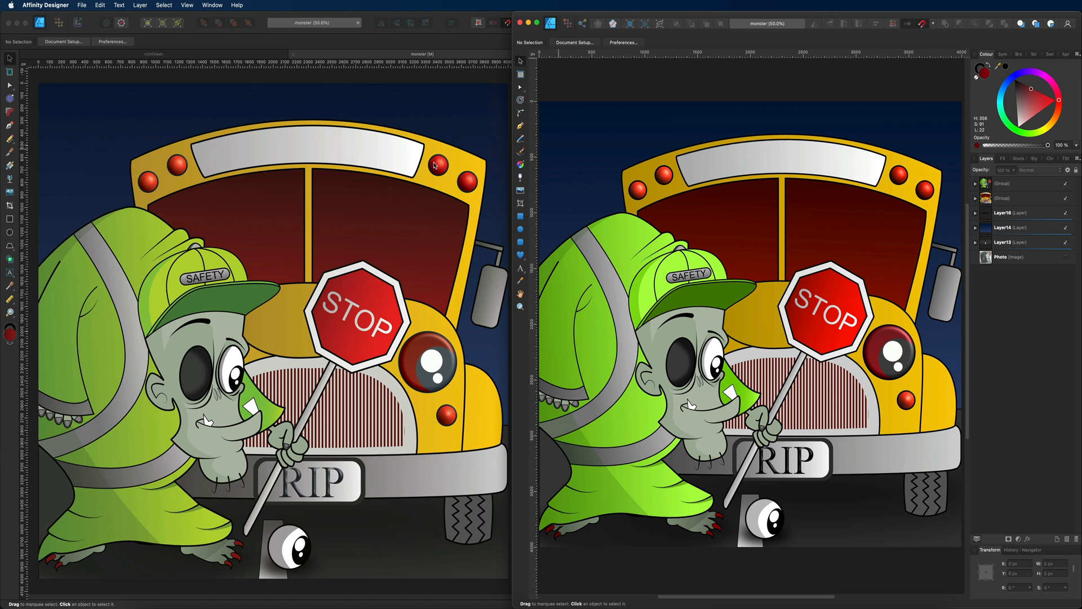
pyautogui.moveTo(281, 112)
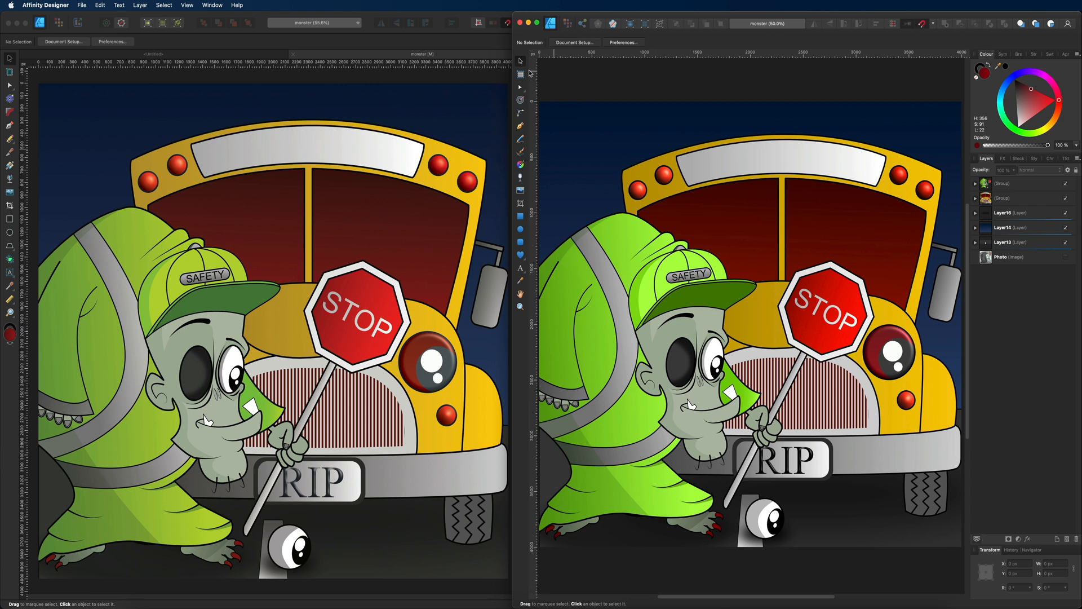
pyautogui.moveTo(439, 58)
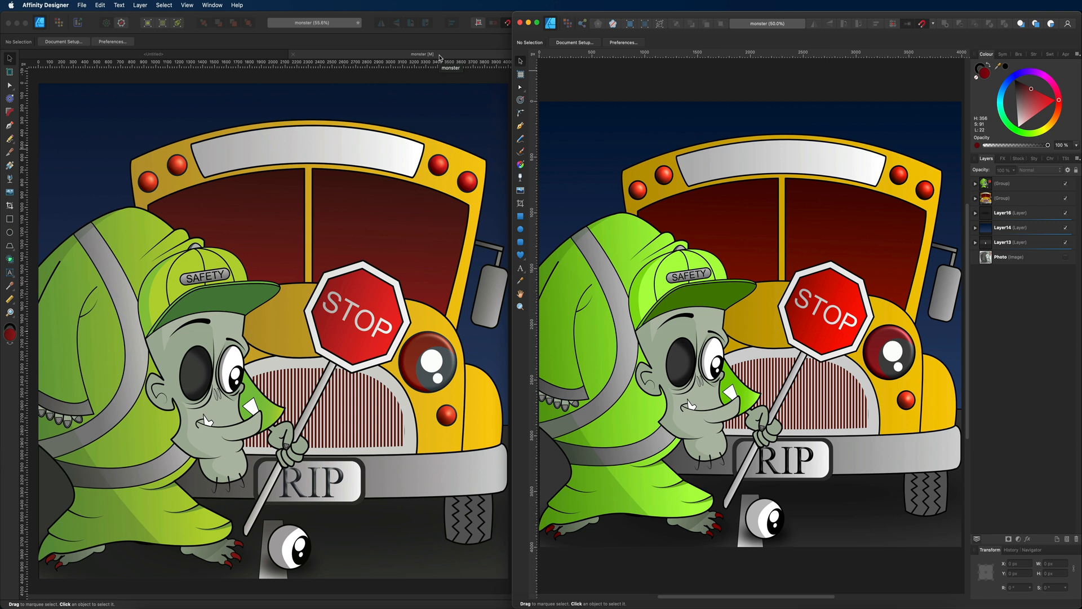
pyautogui.moveTo(554, 217)
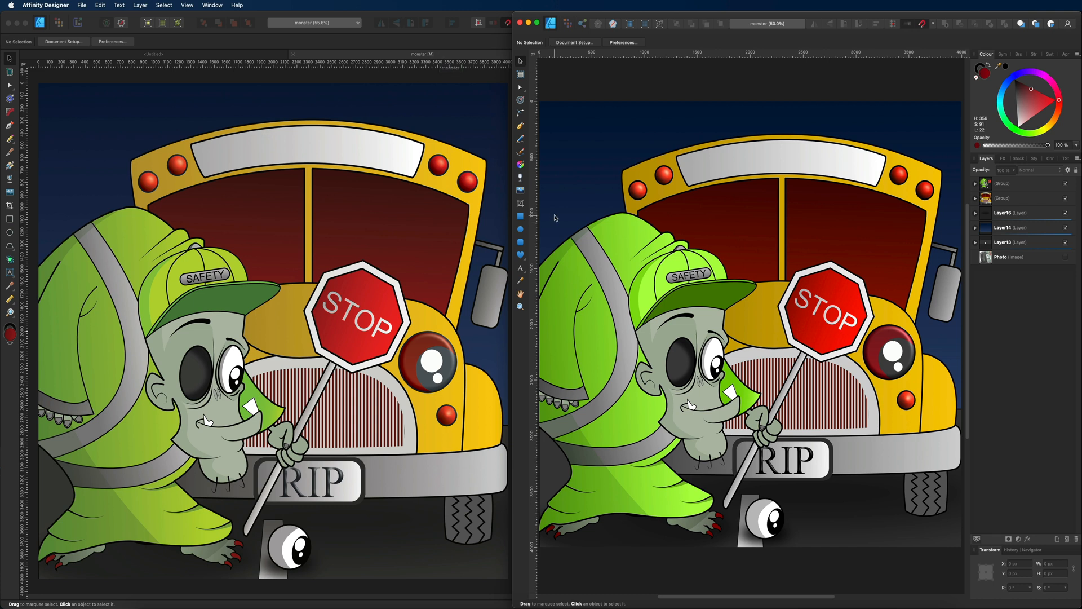